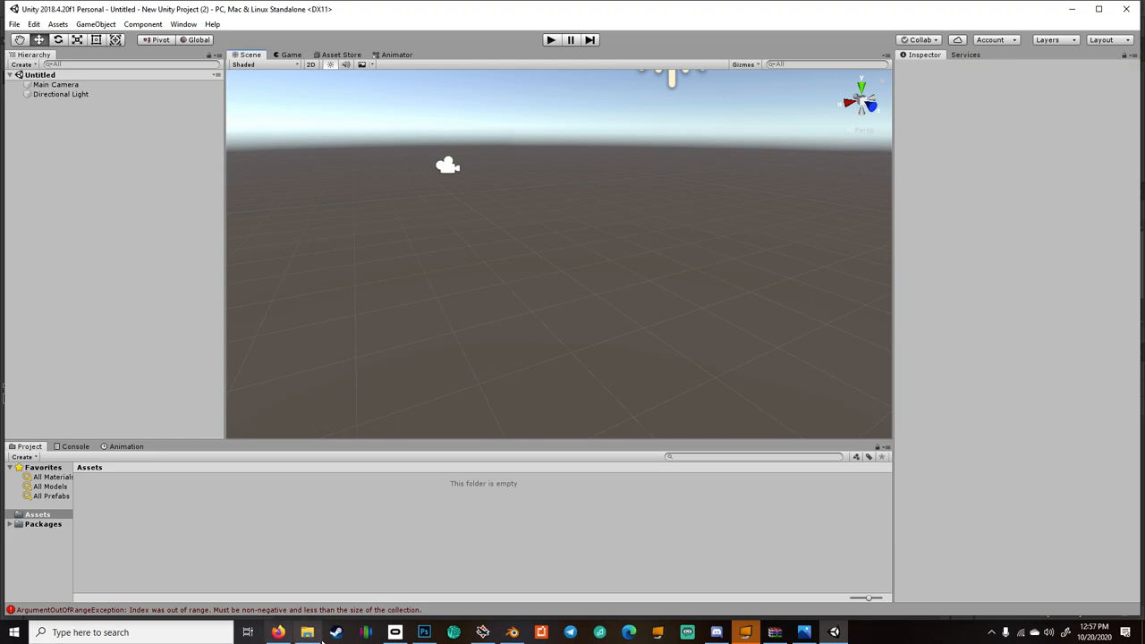
Open the wild dog 1.3 .unitypackage from the Downloads folder in File Explorer.
left_click(307, 633)
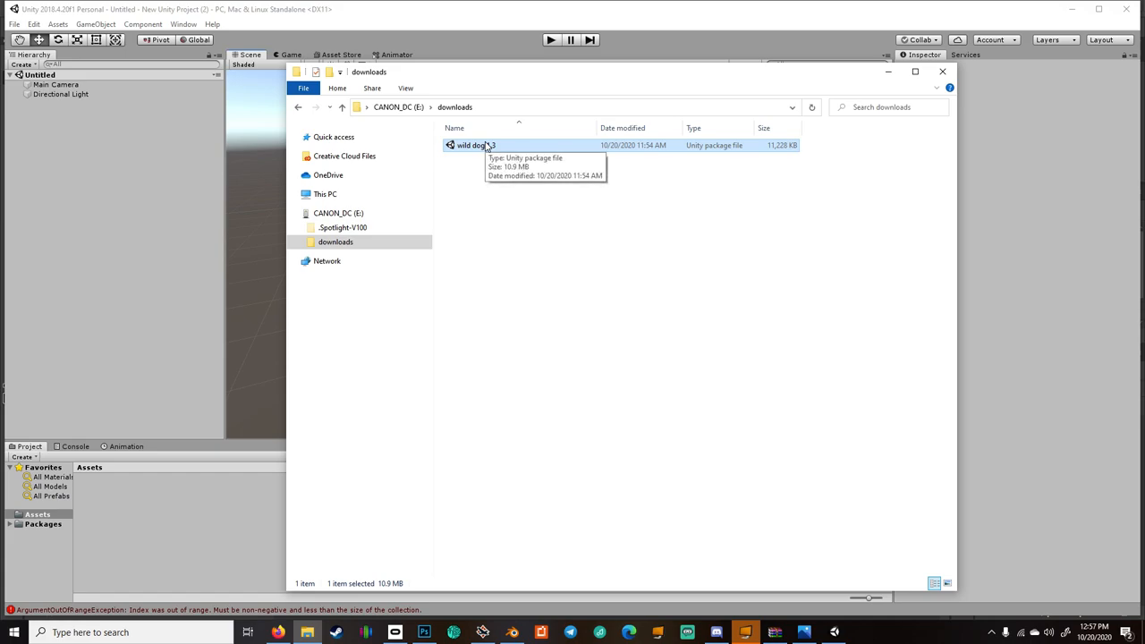
double_click(469, 145)
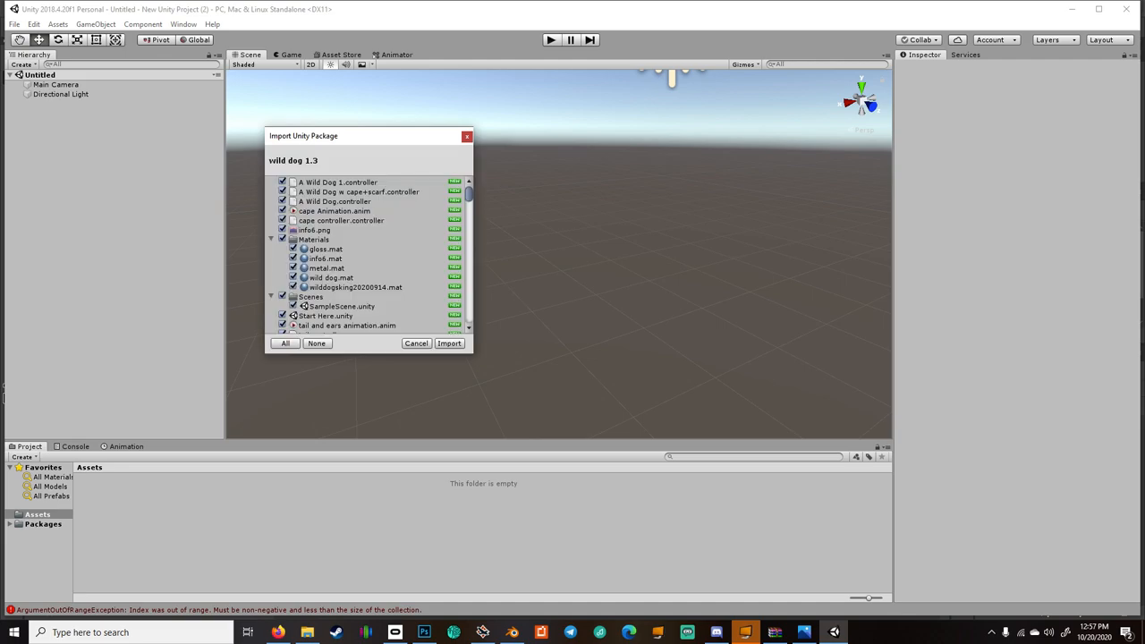
Import all items of the wild dog 1.3 package into the project.
left_click(449, 343)
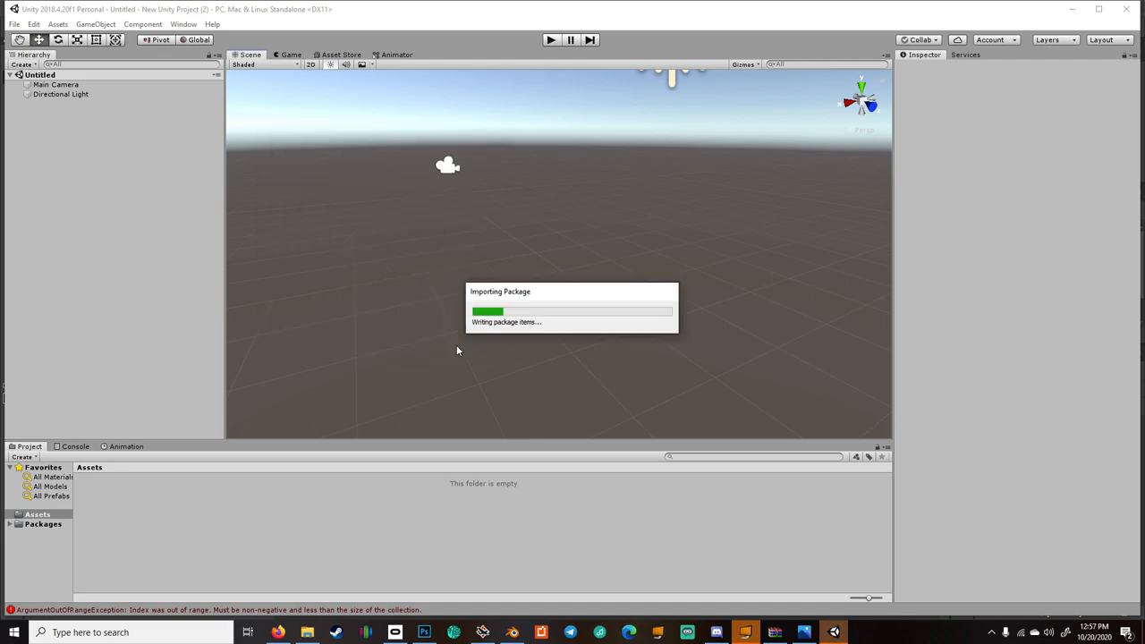
mouse_move(881, 425)
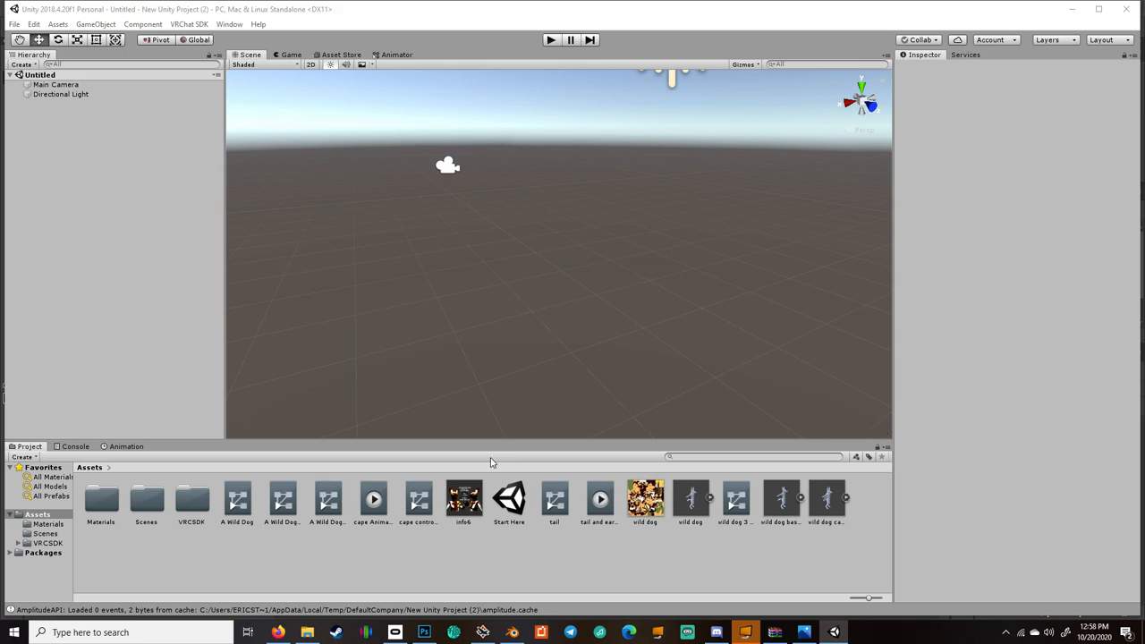
Open the Start Here scene from the Assets folder.
double_click(509, 499)
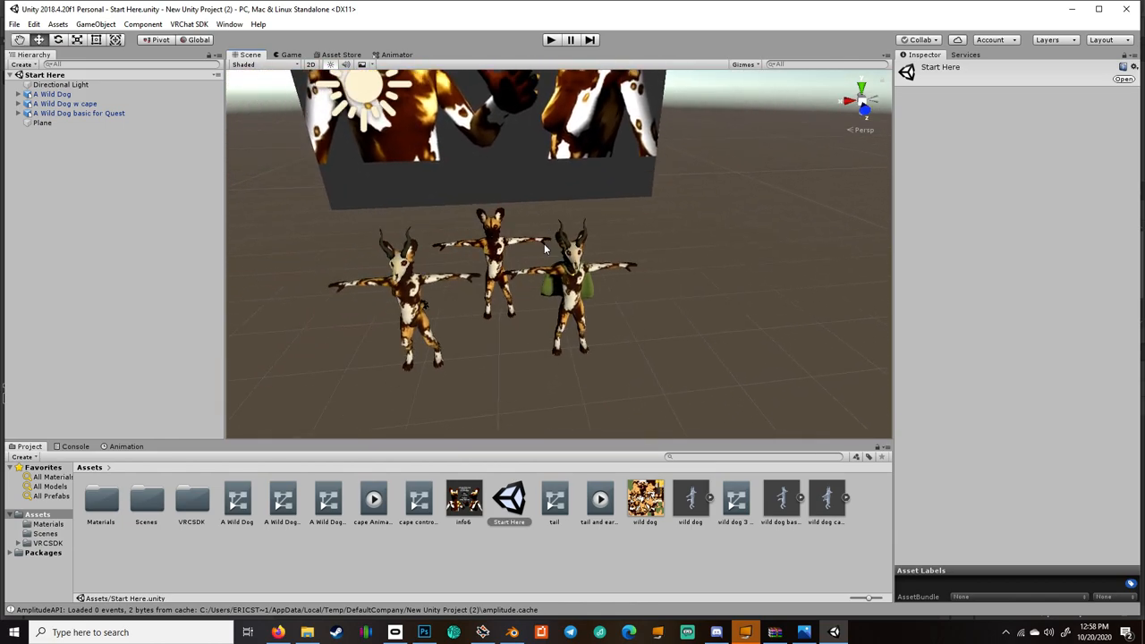
mouse_move(351, 56)
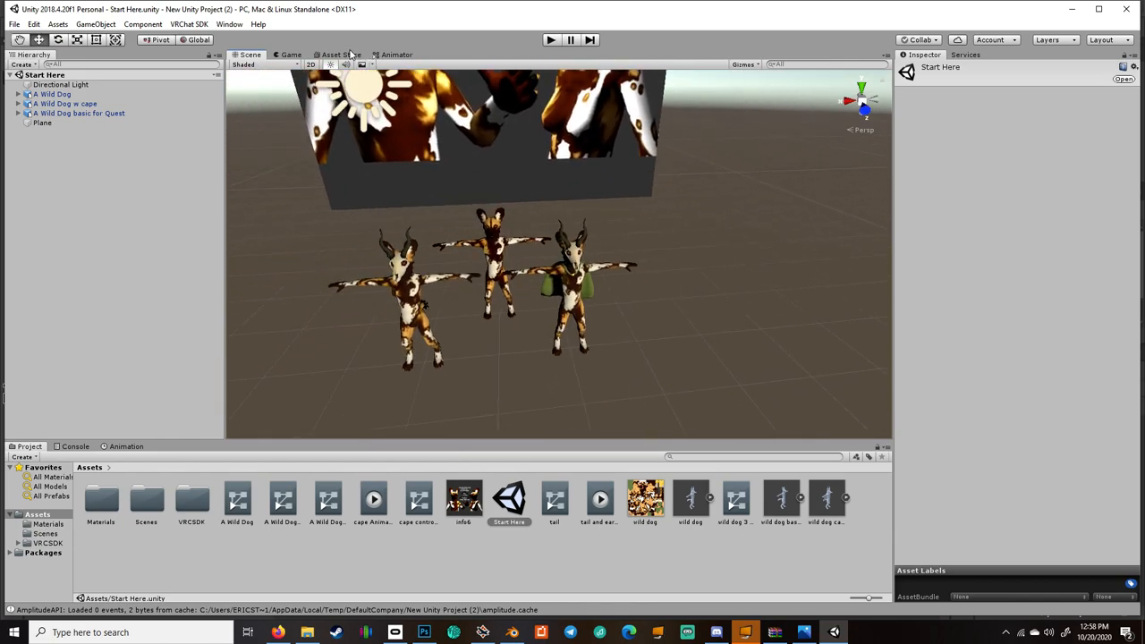
Import the Dynamic Bone package from the Asset Store into the project.
left_click(337, 55)
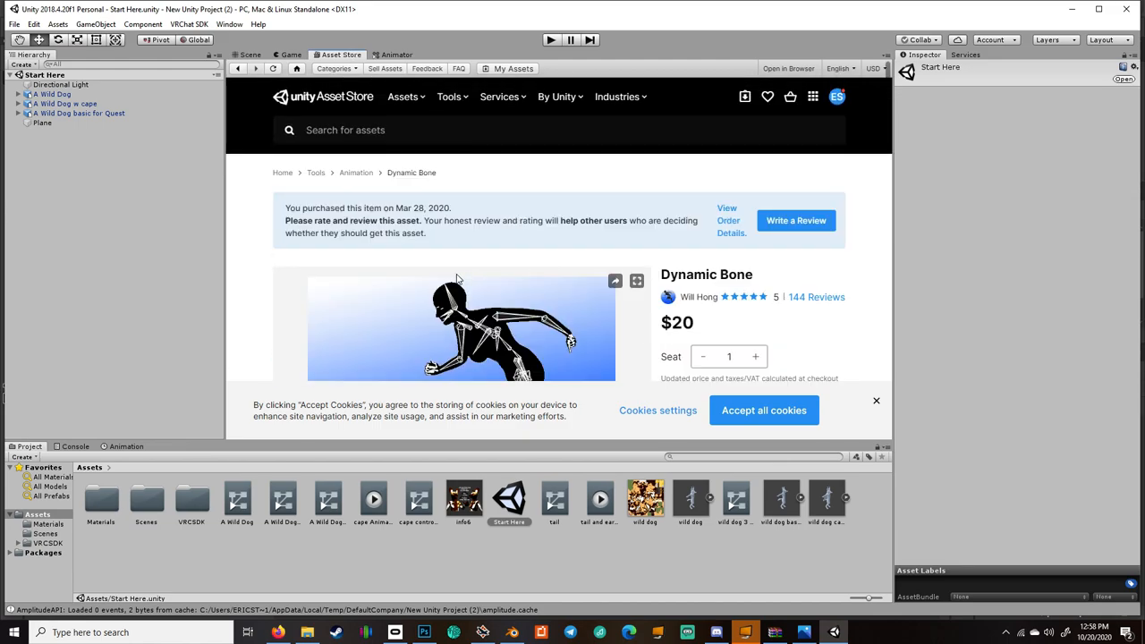
scroll("down", 3)
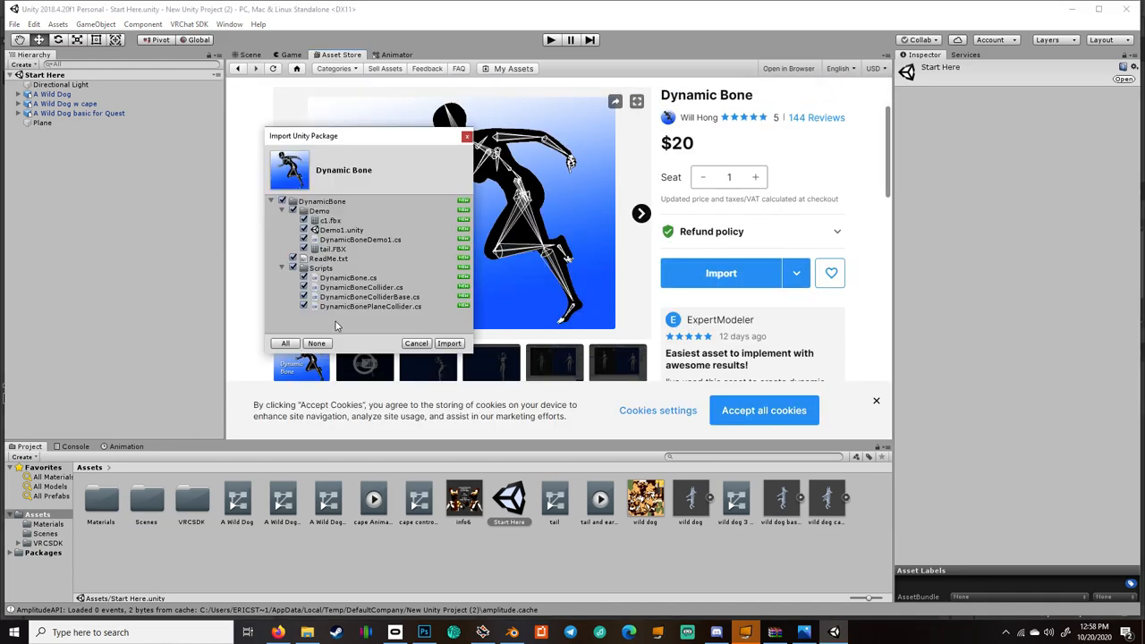
left_click(449, 343)
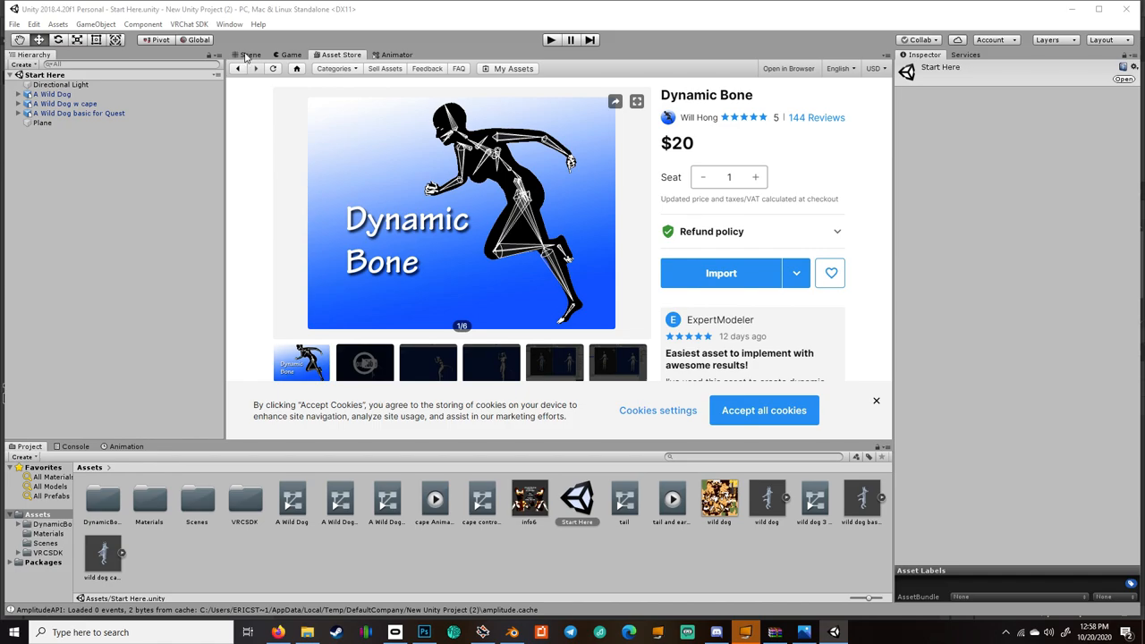
Return to the Scene view and select A Wild Dog to show its Animator and Avatar Descriptor.
left_click(251, 54)
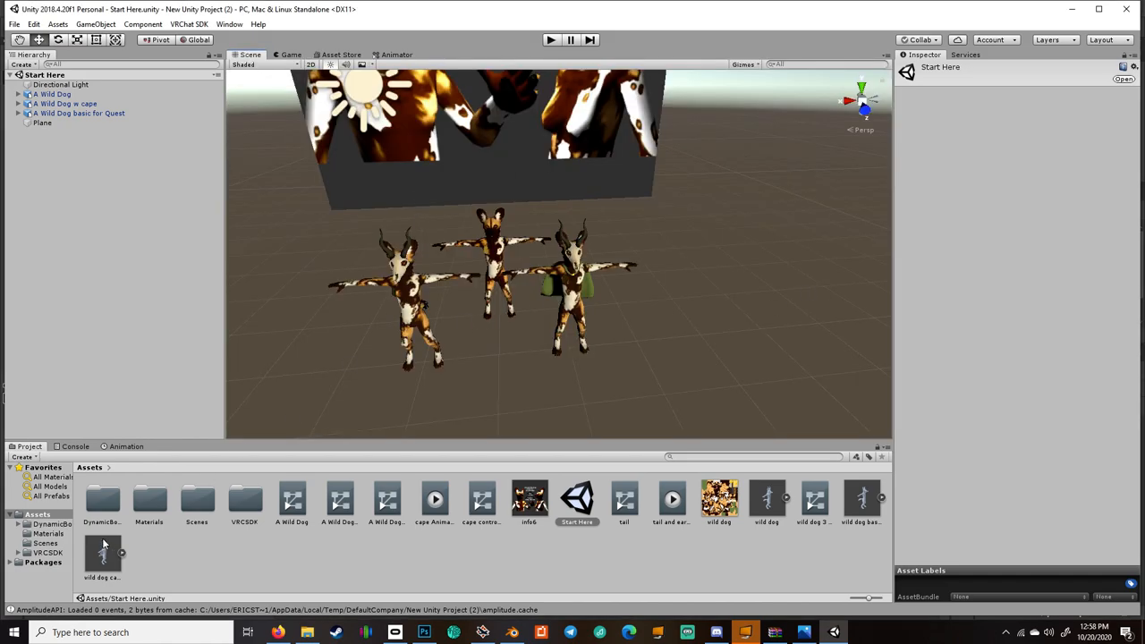
mouse_move(570, 28)
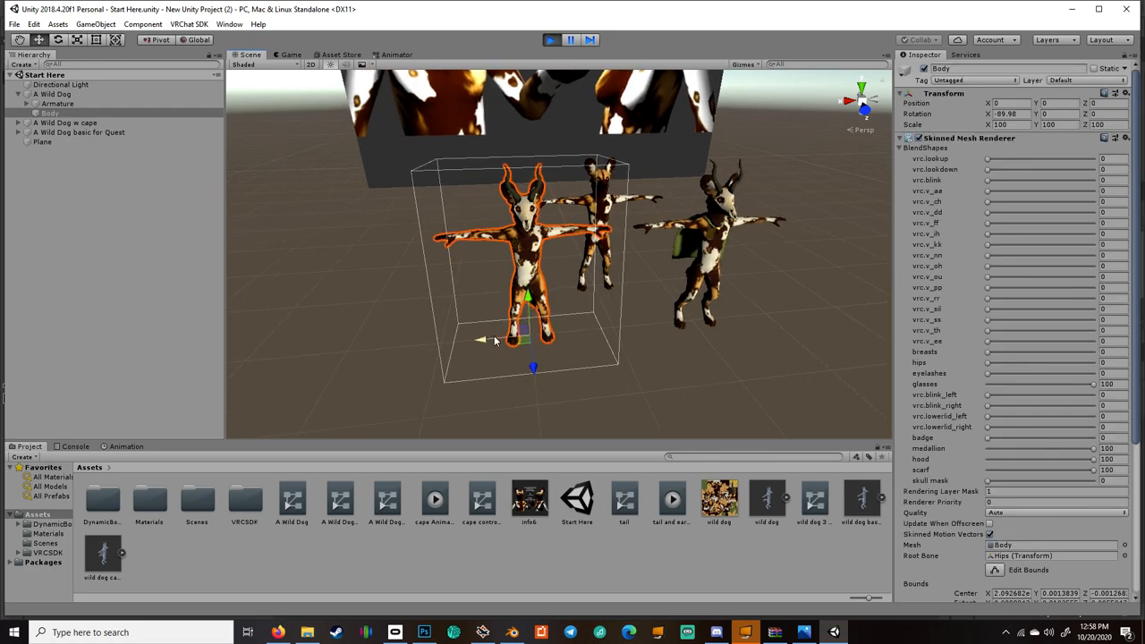
left_click(53, 94)
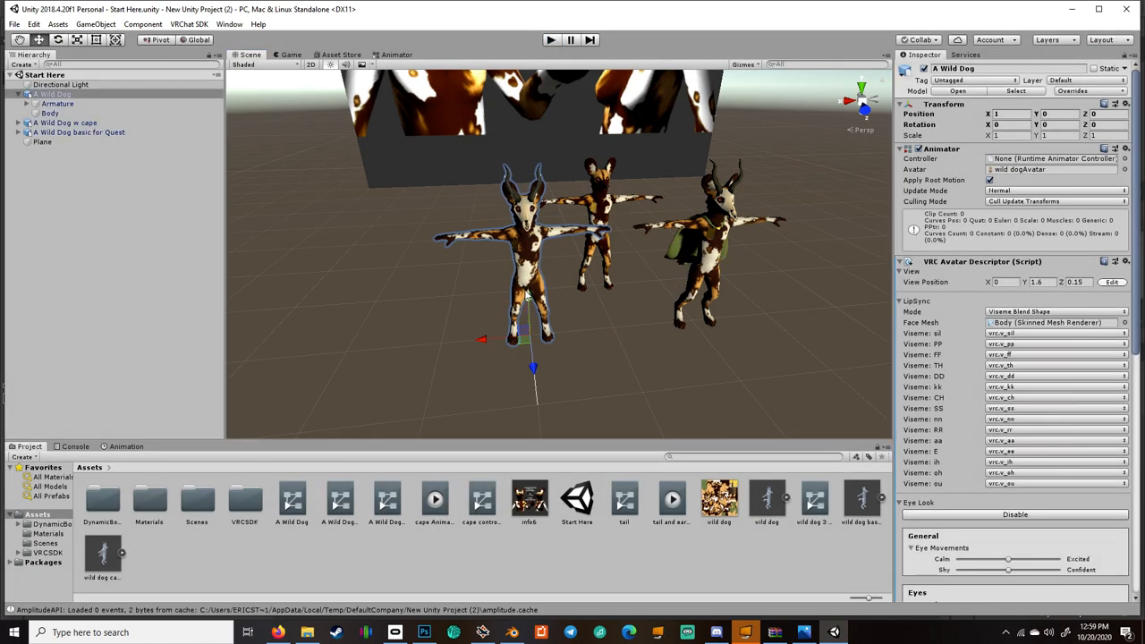
Select the Body mesh under A Wild Dog, with its blend shapes collapsed.
left_click(562, 550)
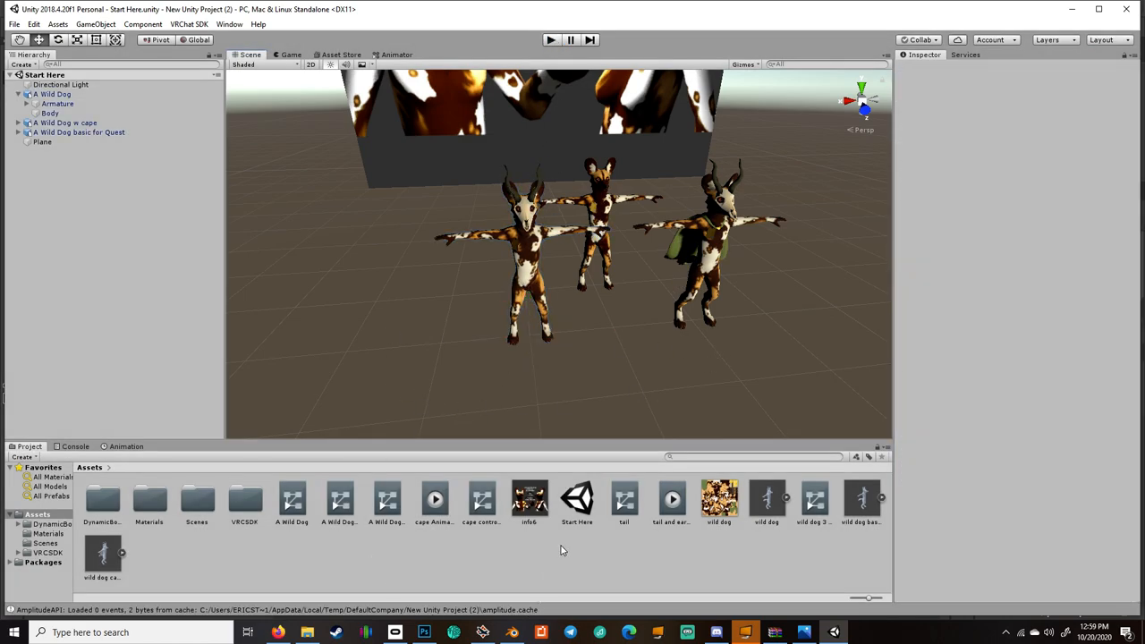
left_click(53, 94)
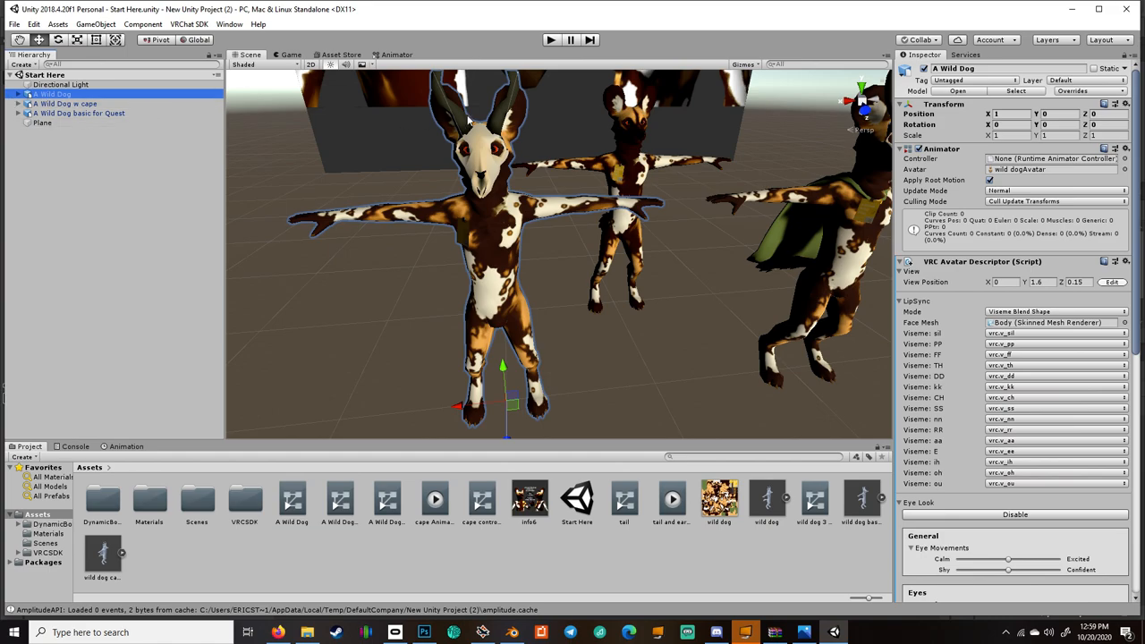
left_click(18, 94)
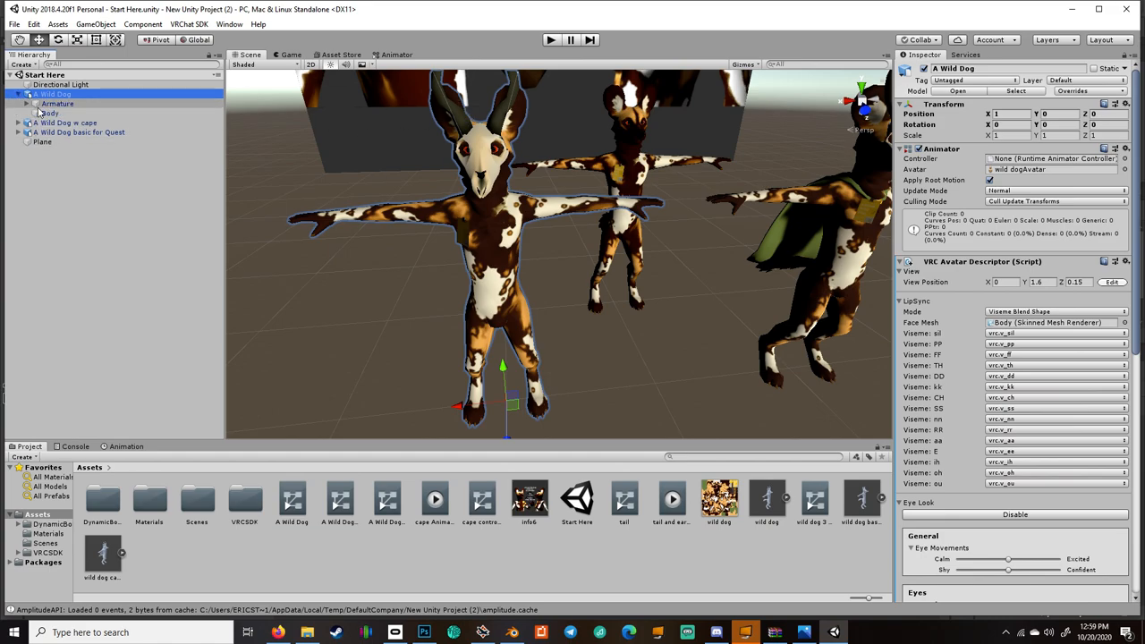
left_click(50, 112)
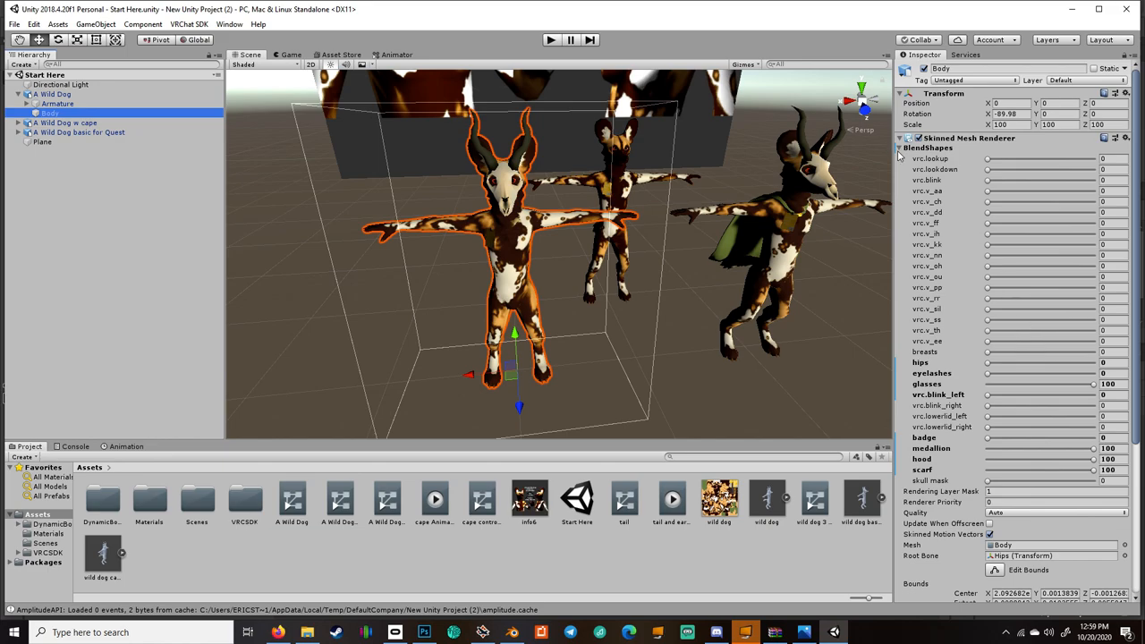
left_click(902, 148)
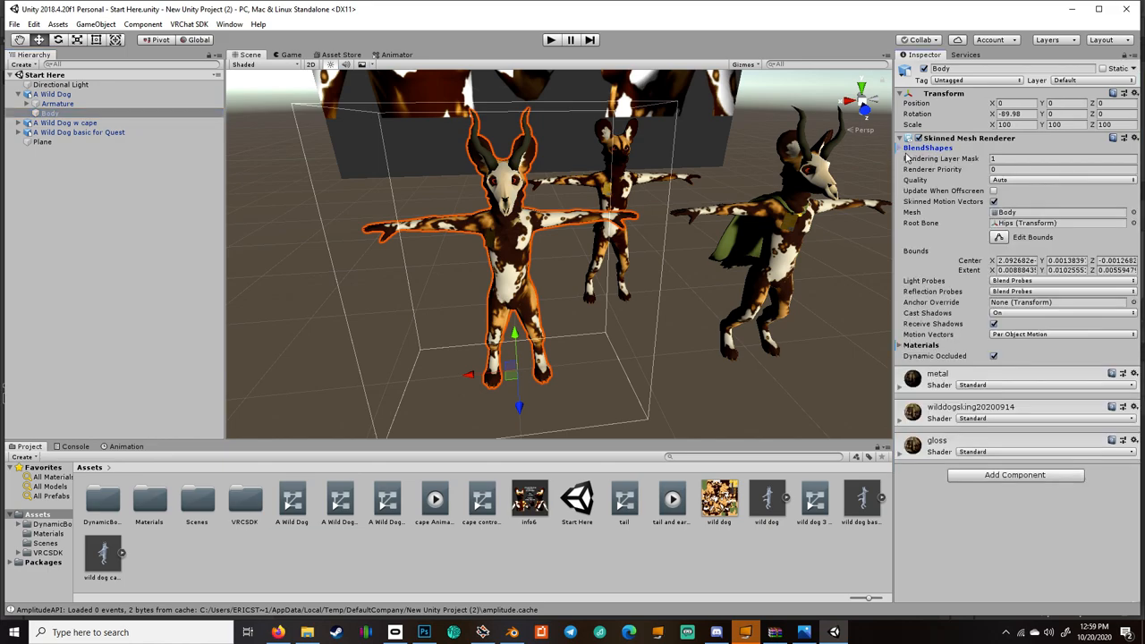
Set hips, breasts and skull mask blend shapes to 100, and lower the hood slider.
left_click(928, 147)
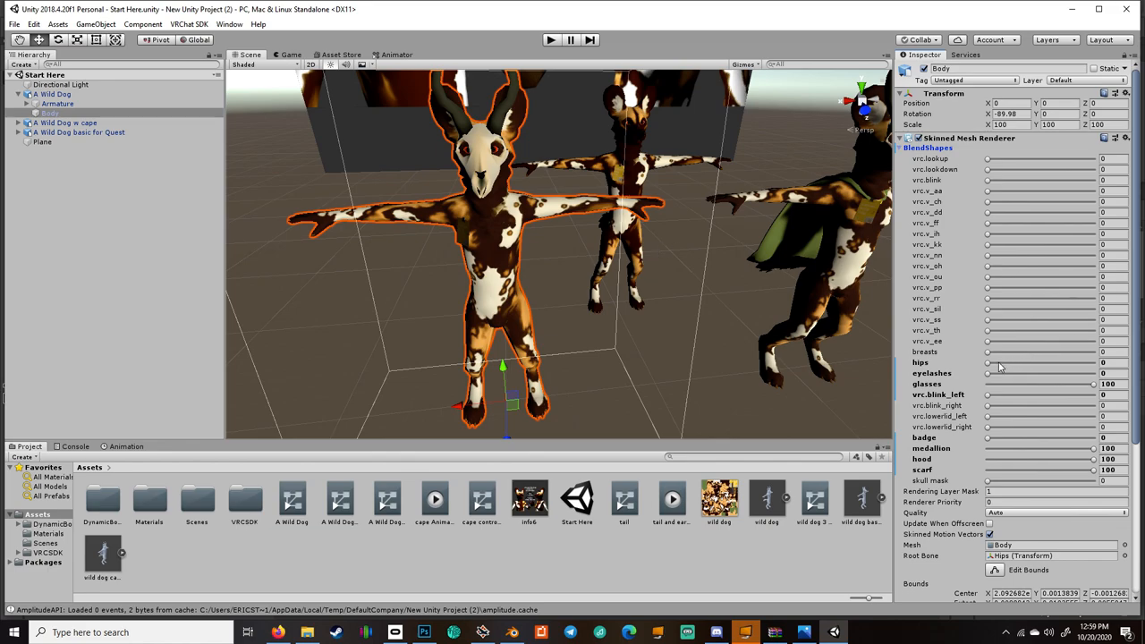
left_click_drag(987, 362, 1093, 362)
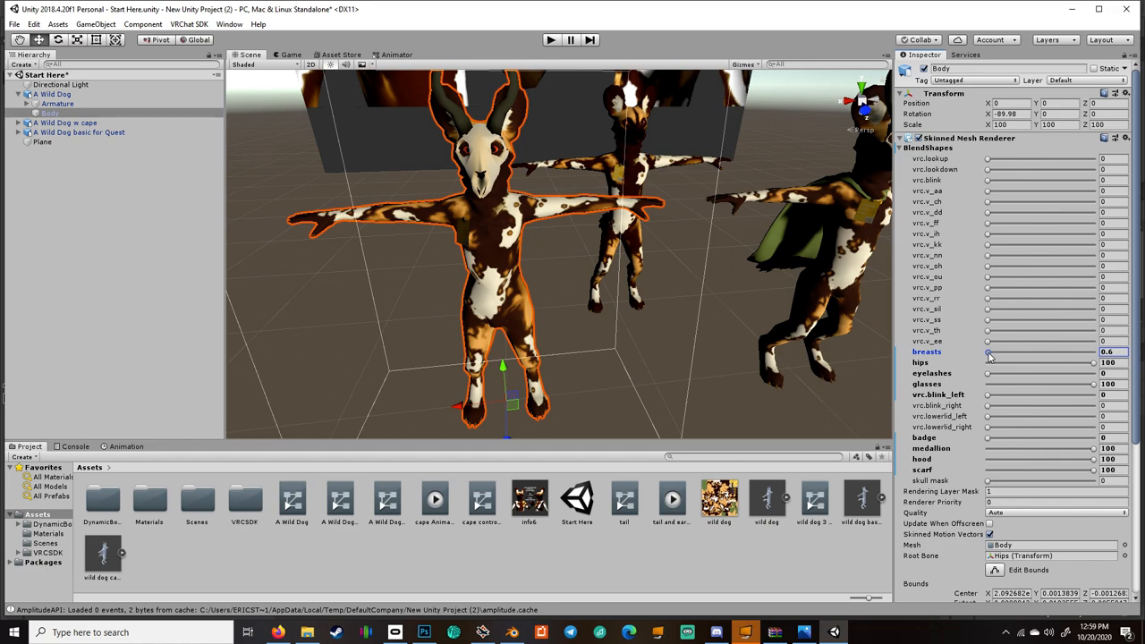
left_click_drag(988, 351, 1093, 352)
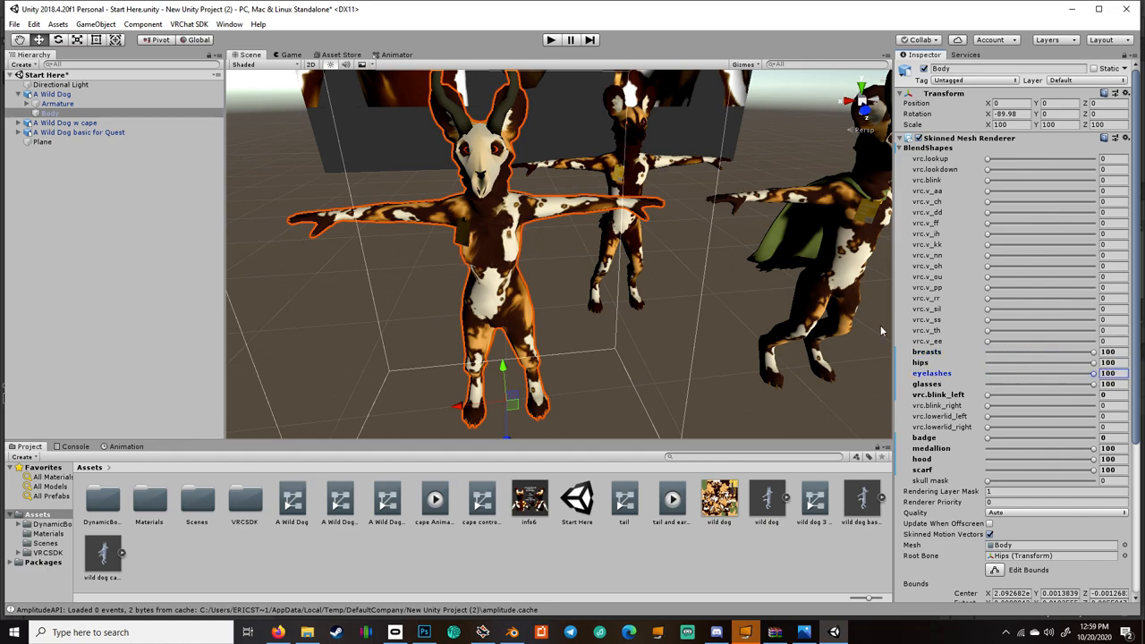
mouse_move(1047, 409)
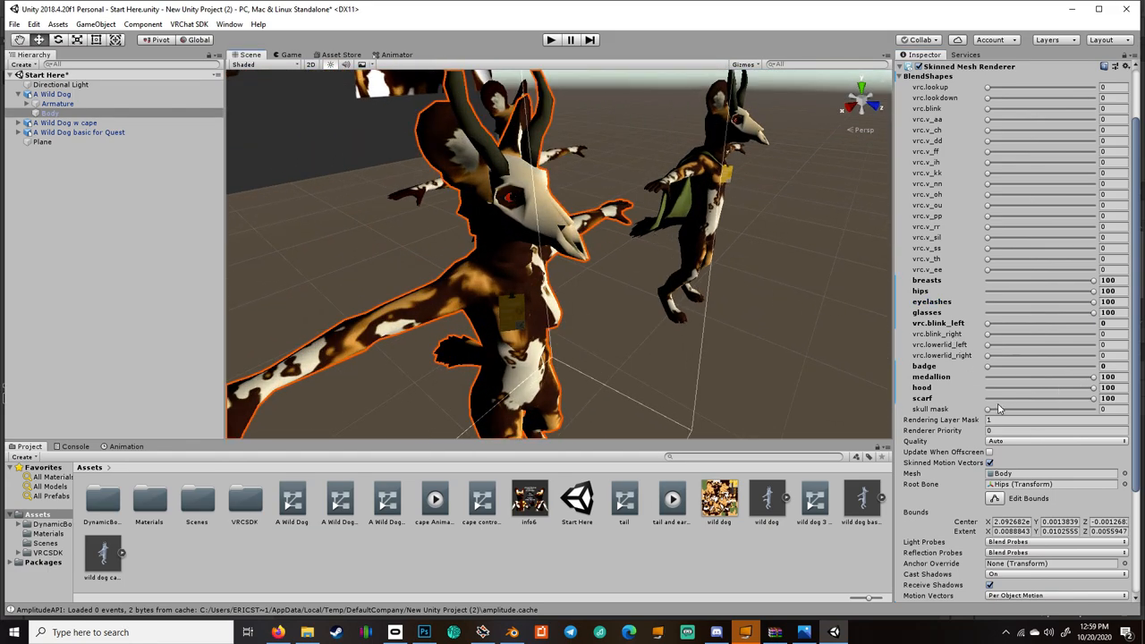
left_click_drag(988, 409, 1071, 408)
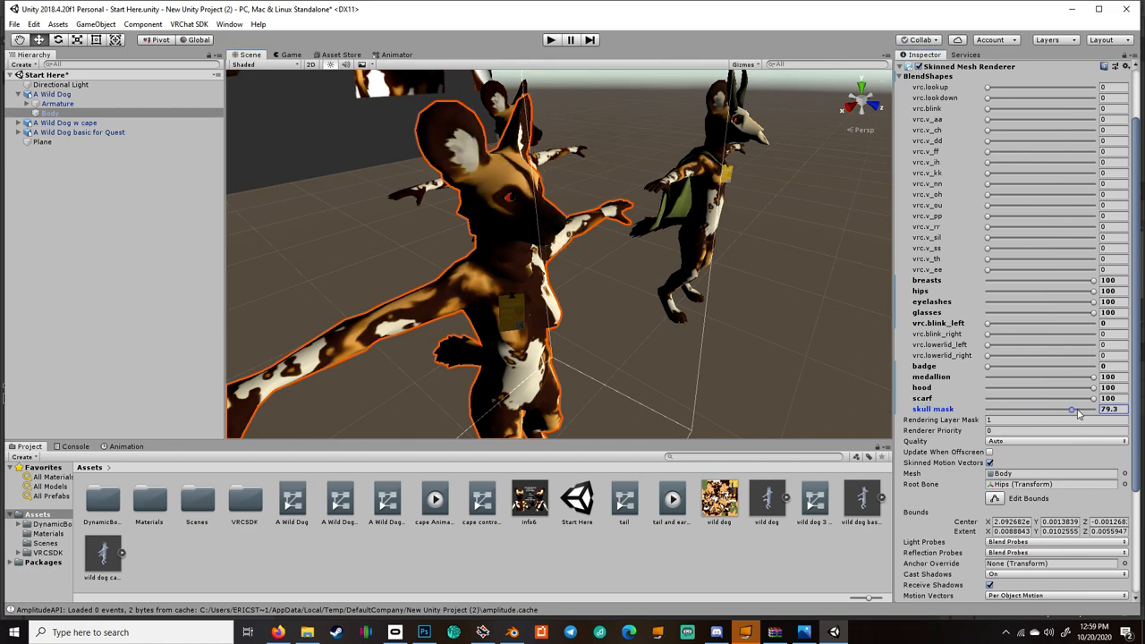
left_click_drag(1070, 409, 1092, 409)
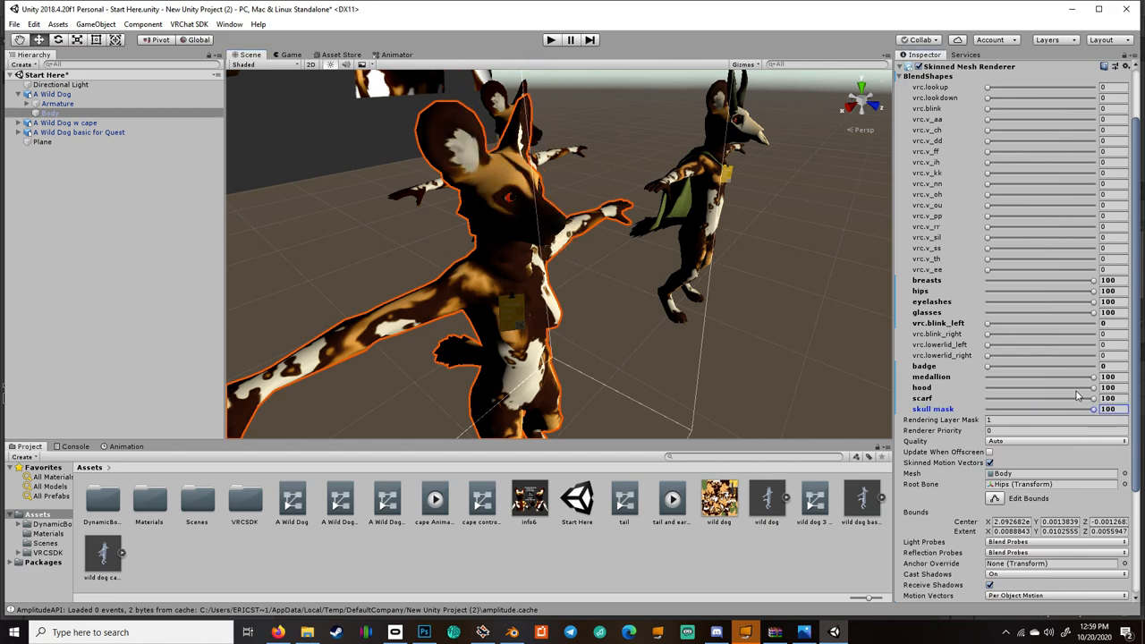
left_click_drag(1092, 398, 1052, 398)
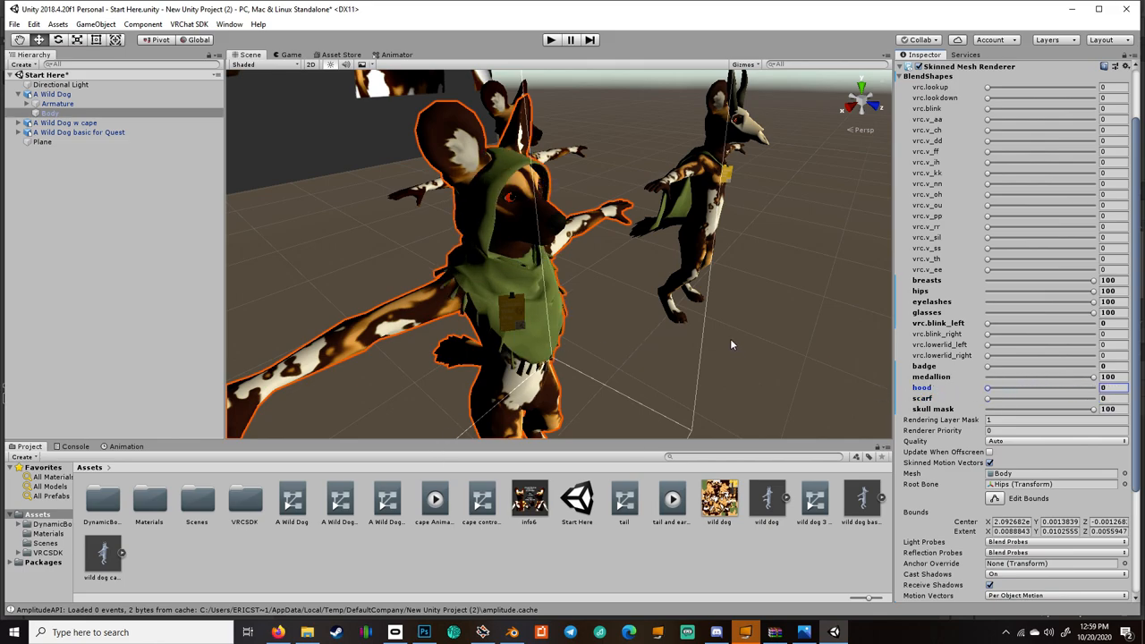
mouse_move(680, 377)
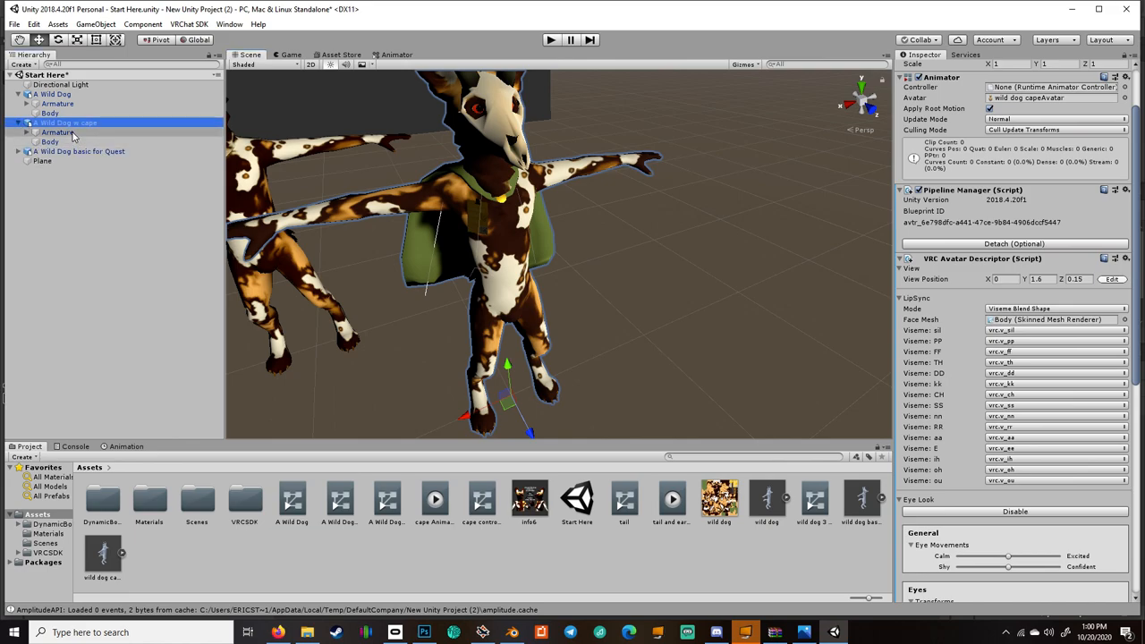
Set the caped dog's Body badge blend shape to 100, zeroing medallion, scarf and hood, then deselect.
left_click(50, 141)
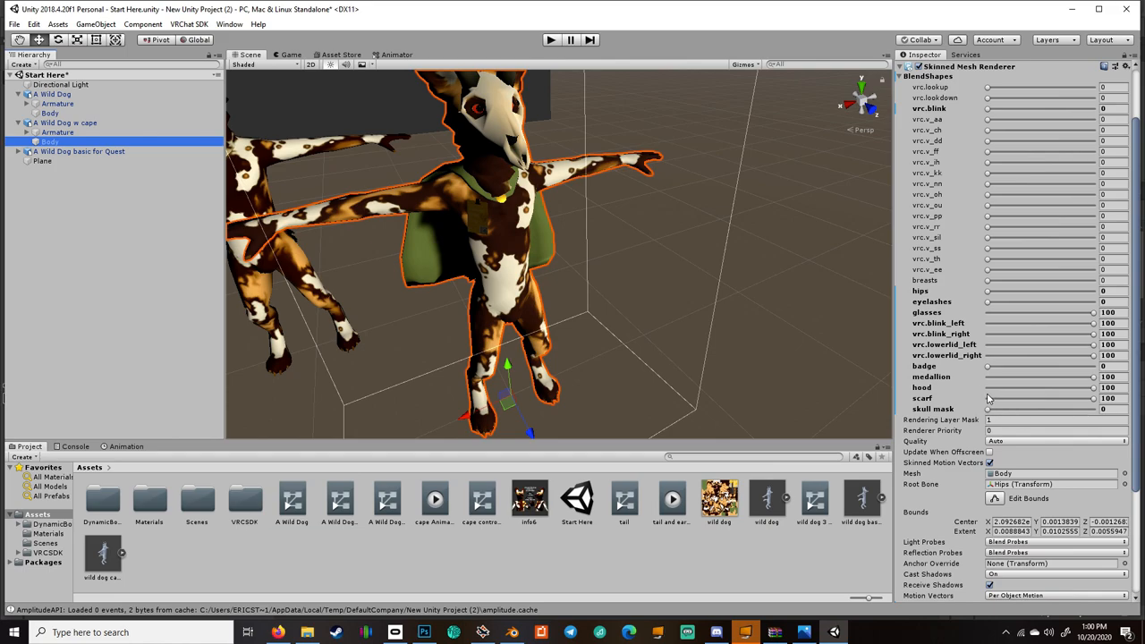
mouse_move(1096, 389)
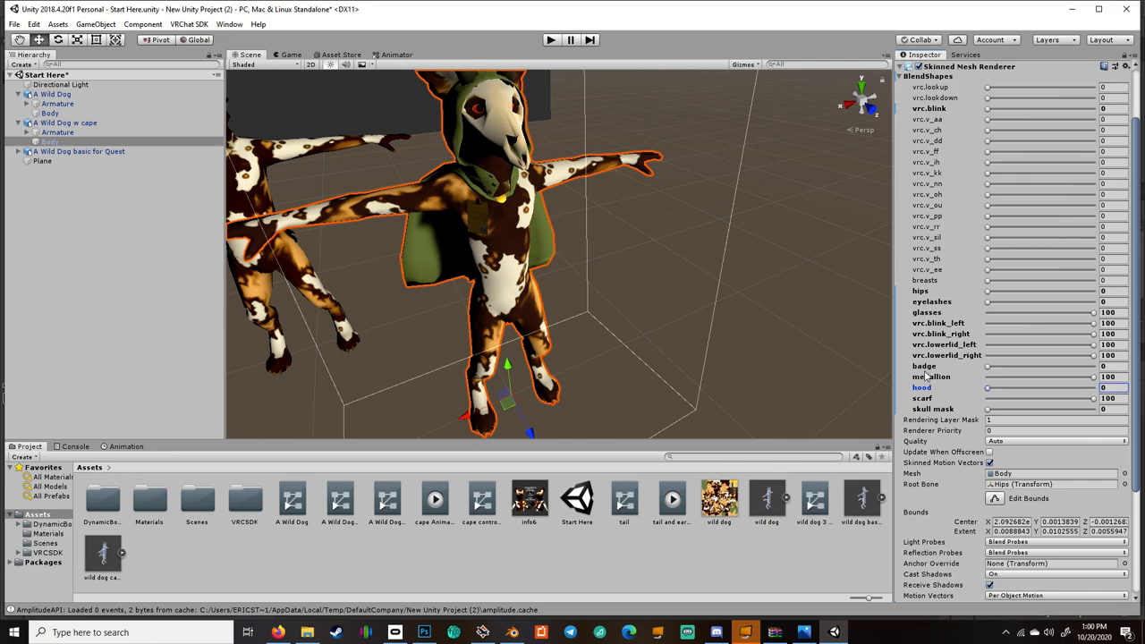
left_click_drag(537, 223, 680, 231)
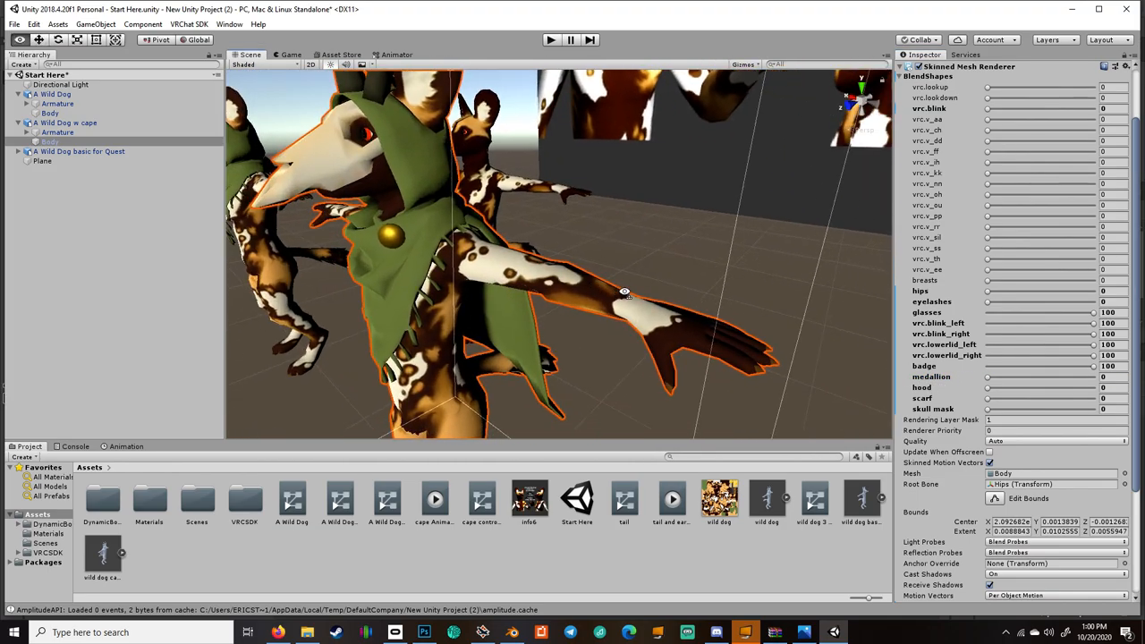
left_click(41, 161)
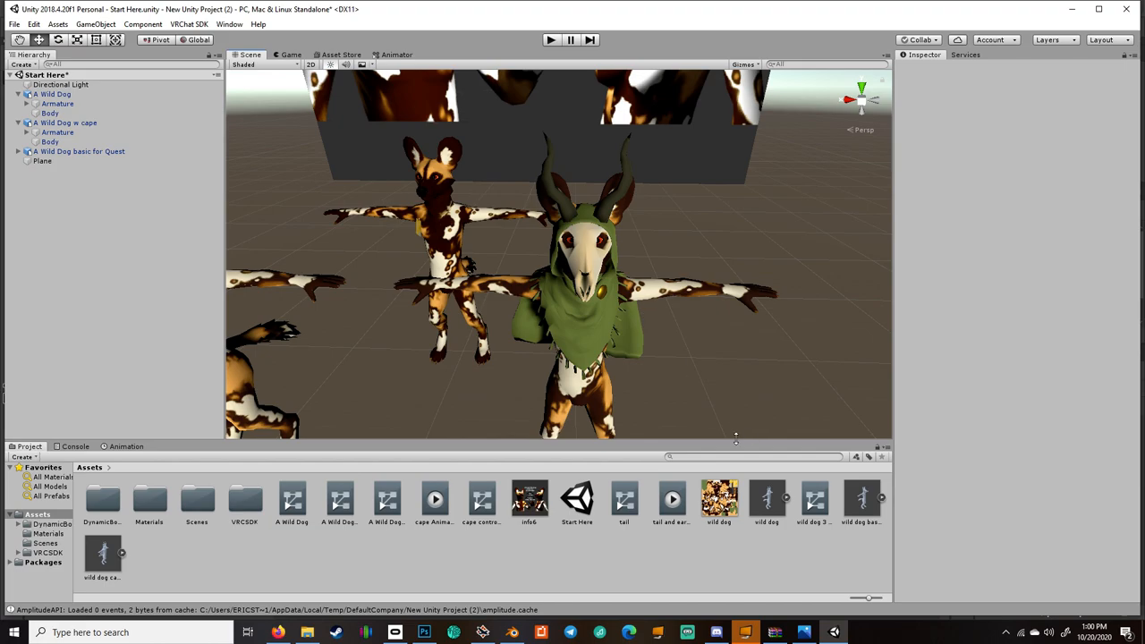
Select the wild dog texture to view its 2048x2048 compressed import settings.
left_click(719, 498)
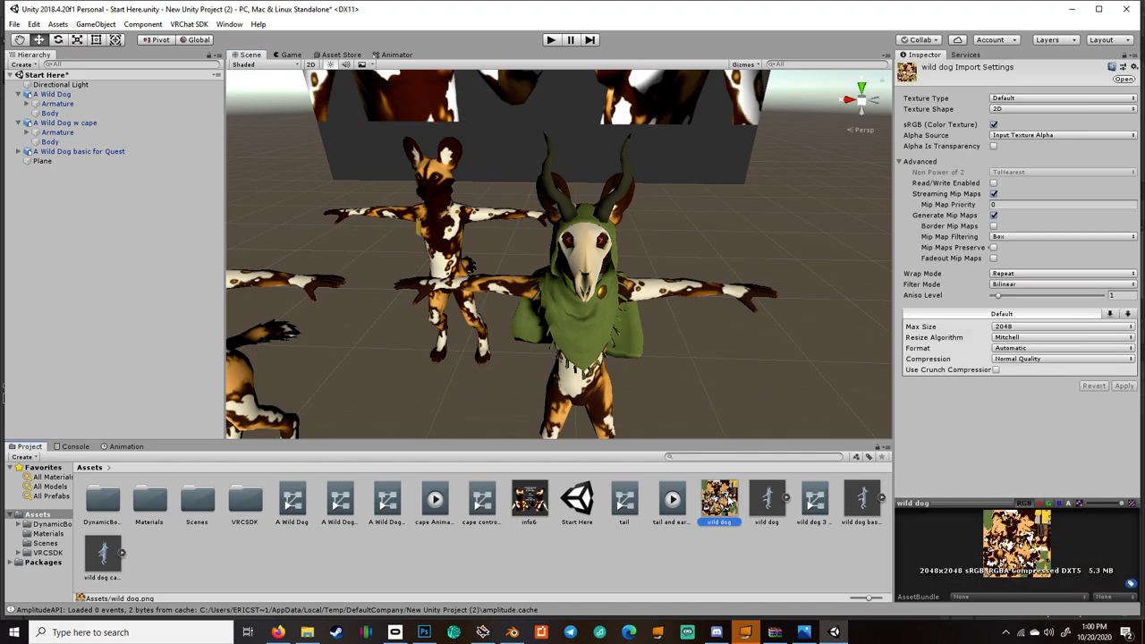
mouse_move(581, 329)
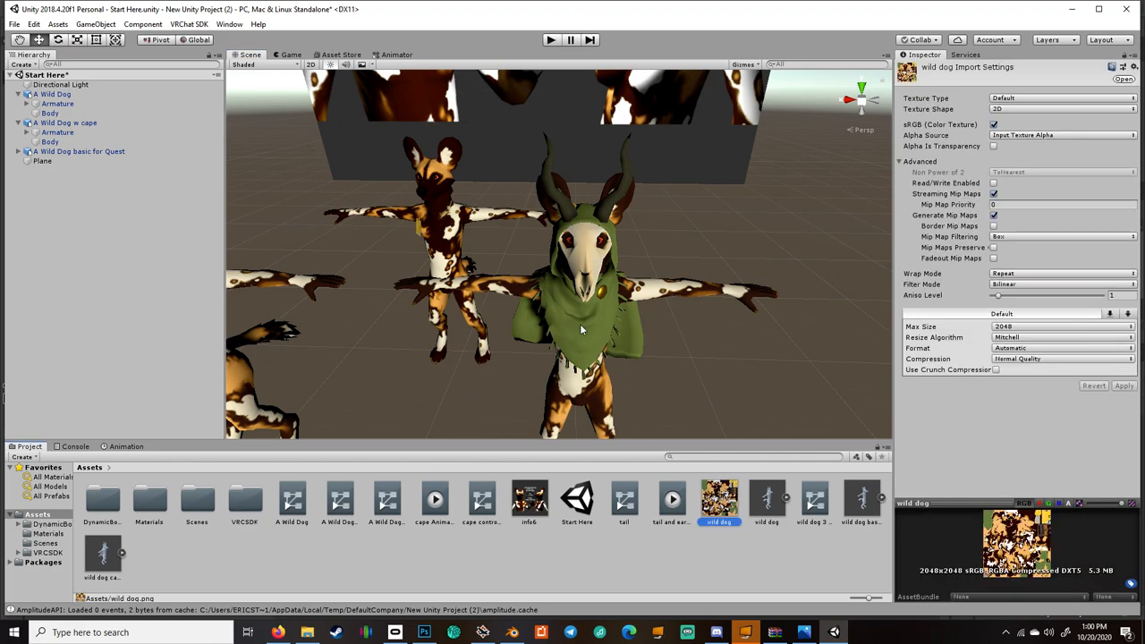
mouse_move(625, 392)
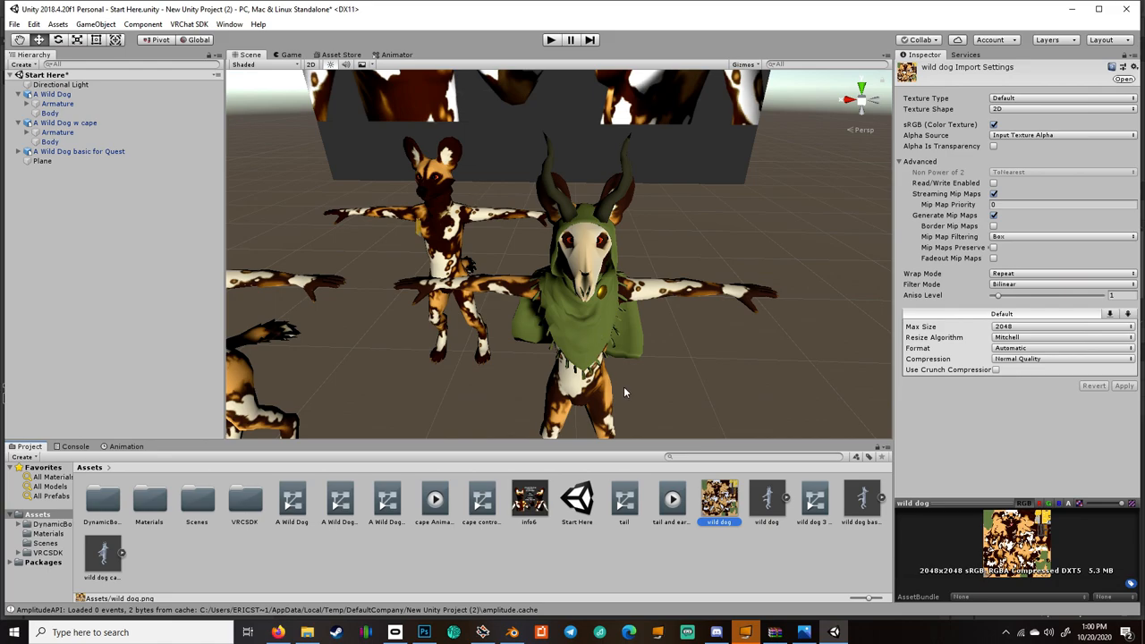
mouse_move(633, 334)
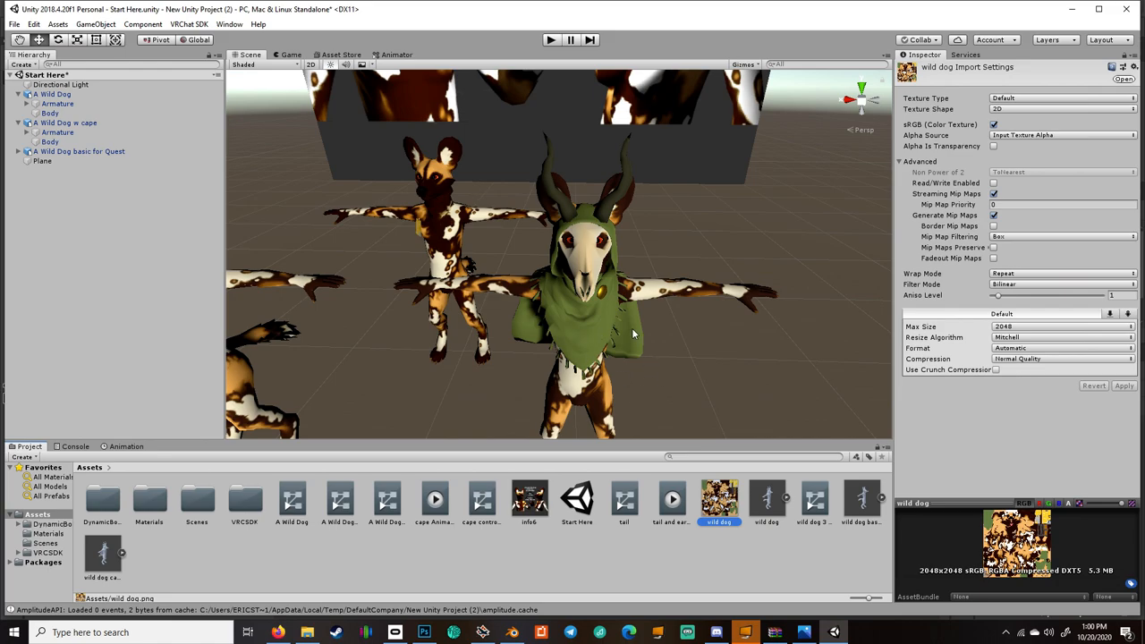
mouse_move(660, 361)
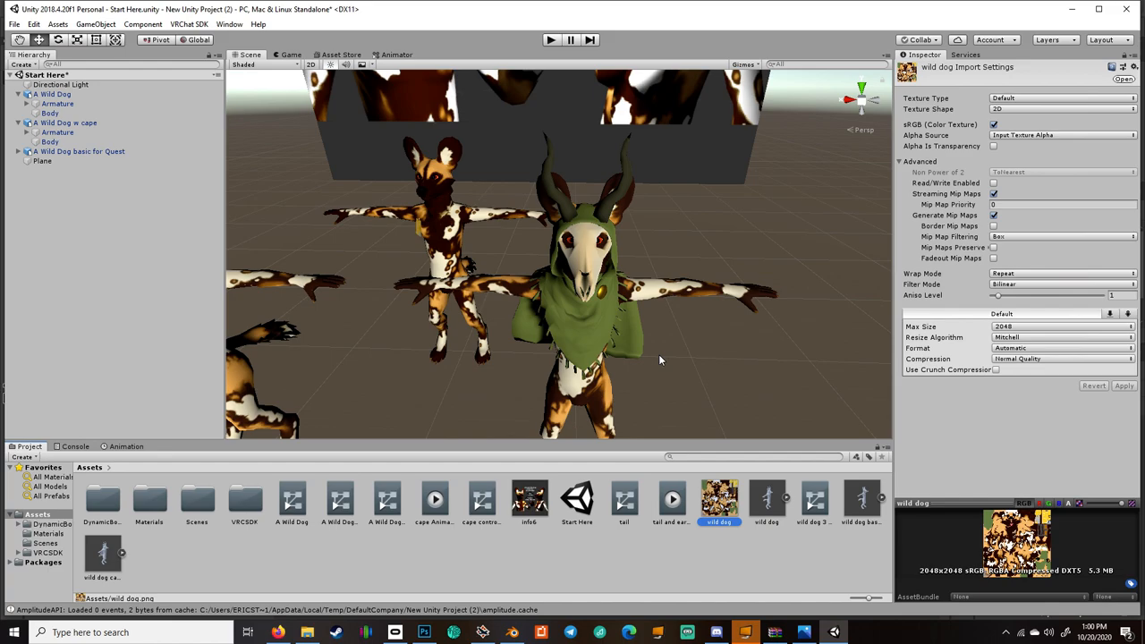
mouse_move(655, 364)
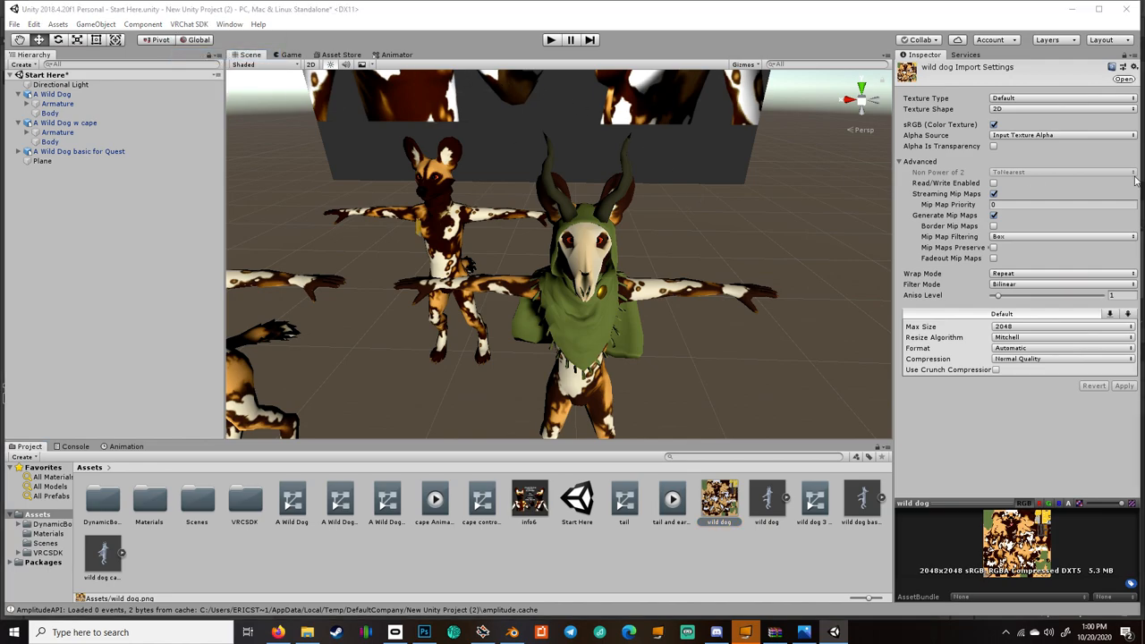
Open the VRChat SDK Control Panel on its Builder tab.
left_click(188, 24)
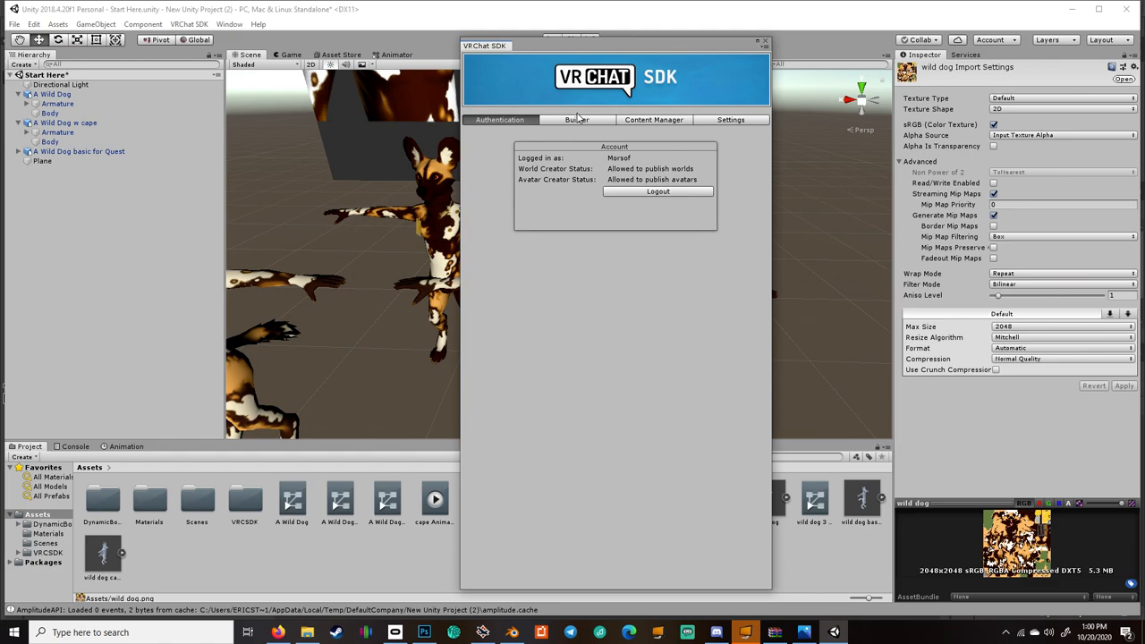
left_click(576, 119)
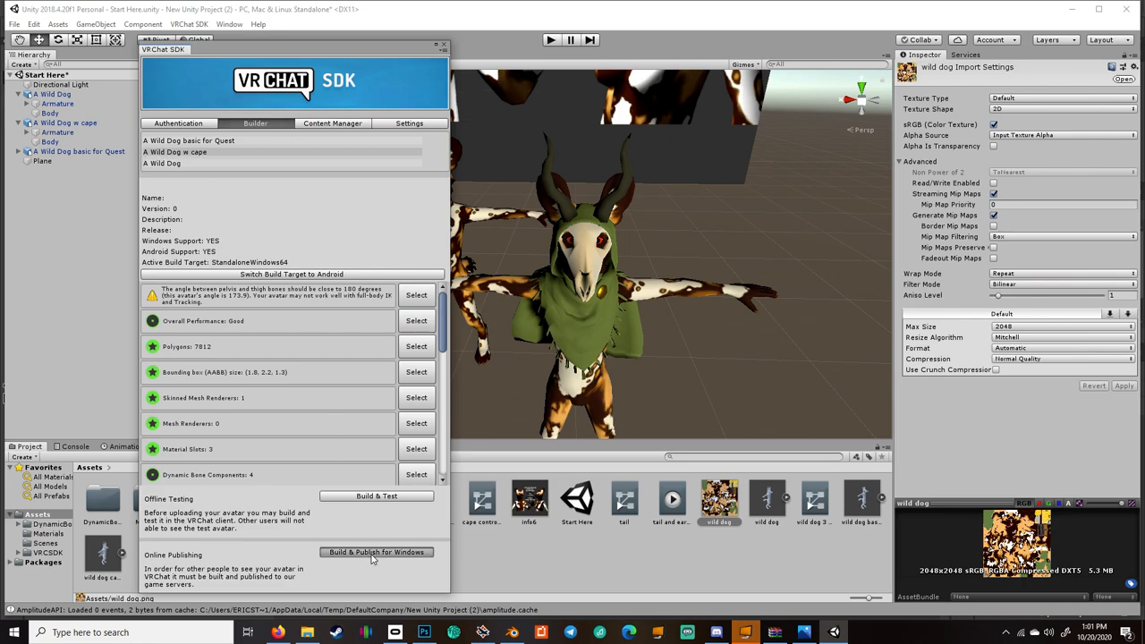
Build and publish the caped wild dog avatar for Windows, reaching the New Avatar form.
left_click(376, 551)
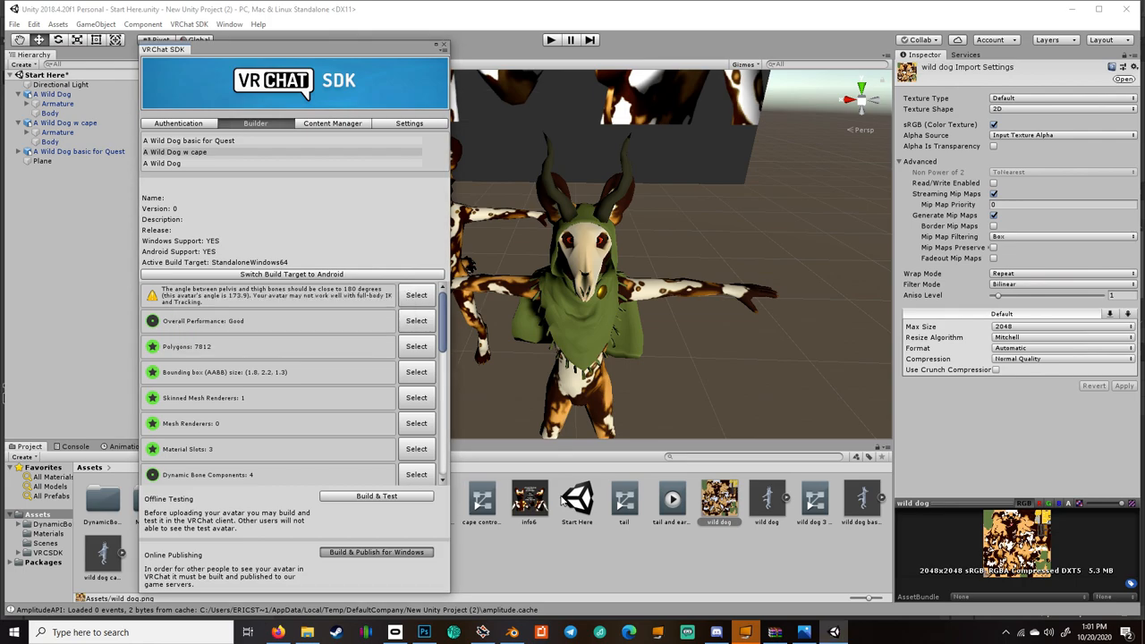
left_click(68, 123)
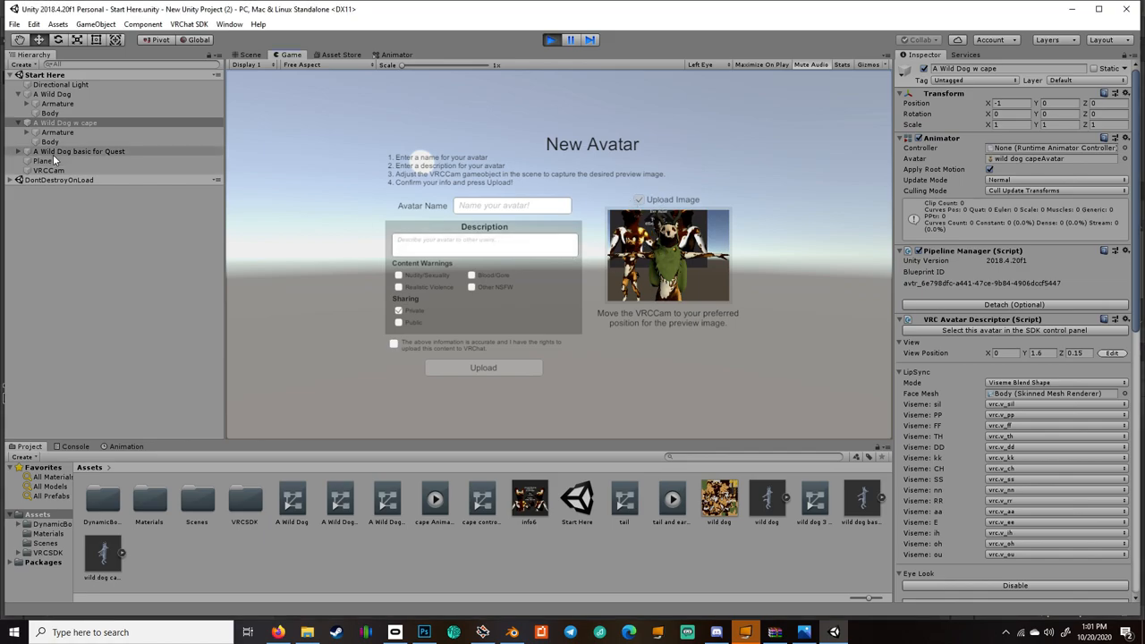
Frame the VRCCam on the African Wild Dog credits board for the preview image.
left_click(249, 55)
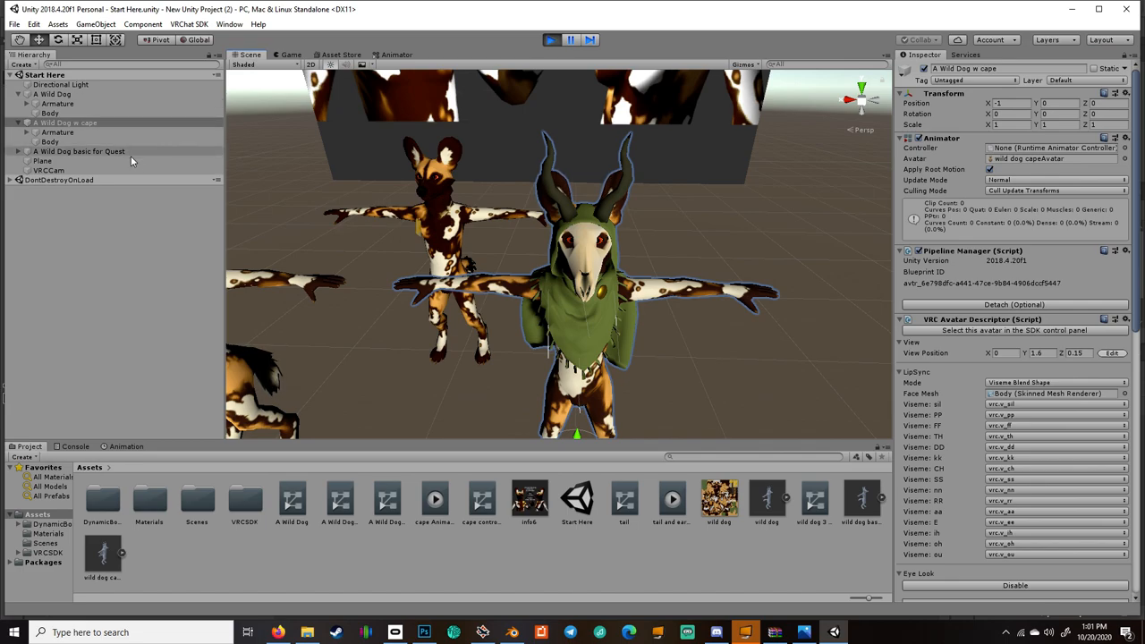
left_click(49, 170)
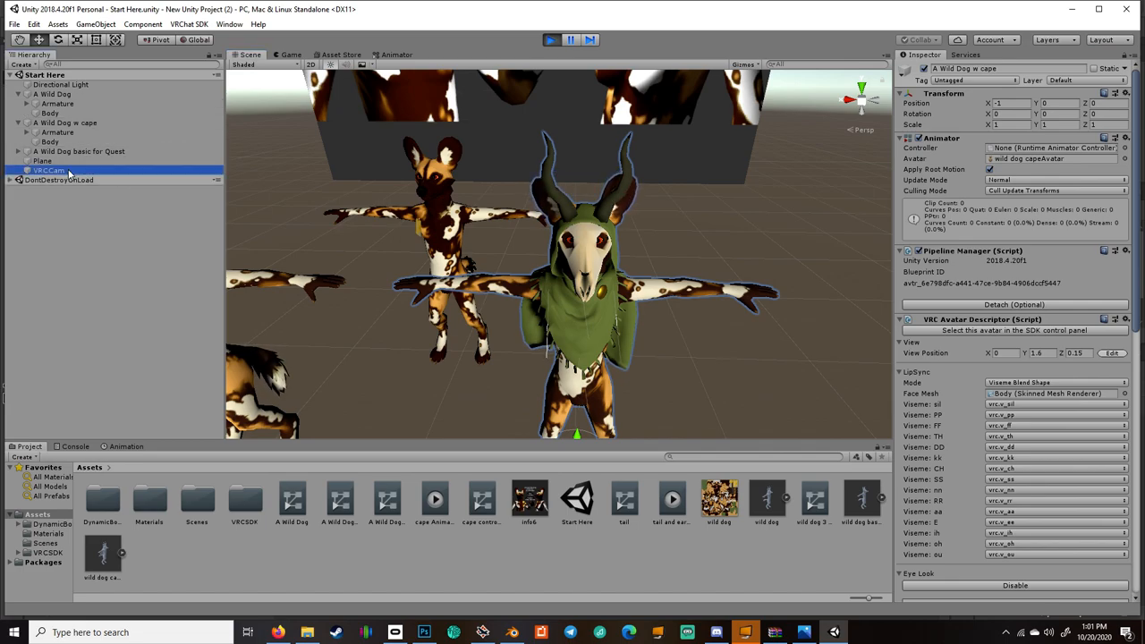
left_click(49, 170)
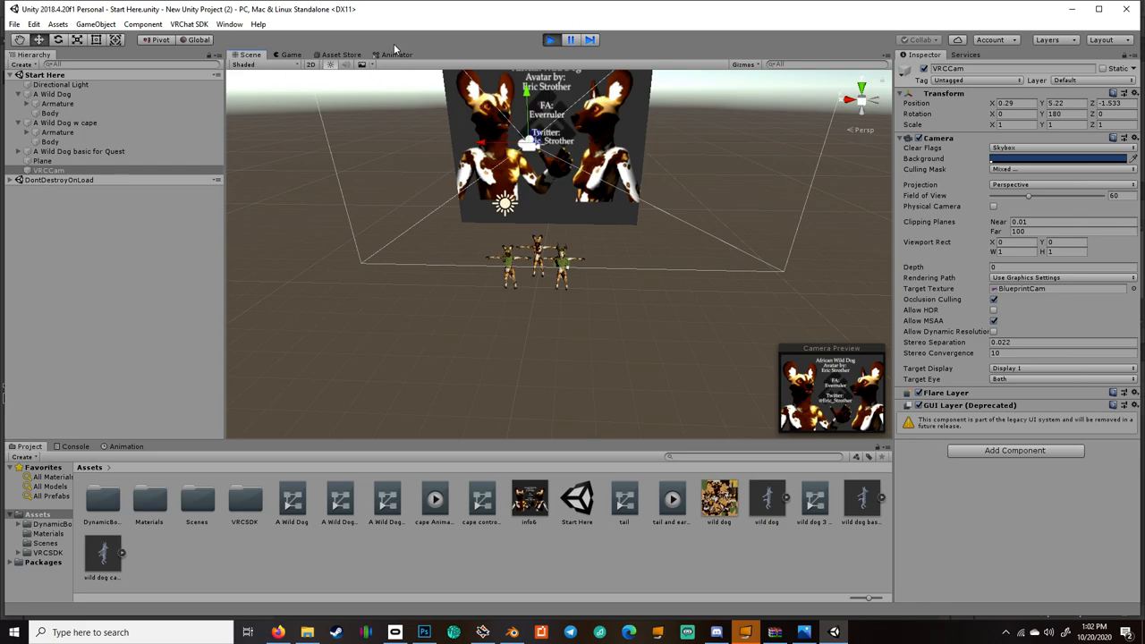
left_click(291, 54)
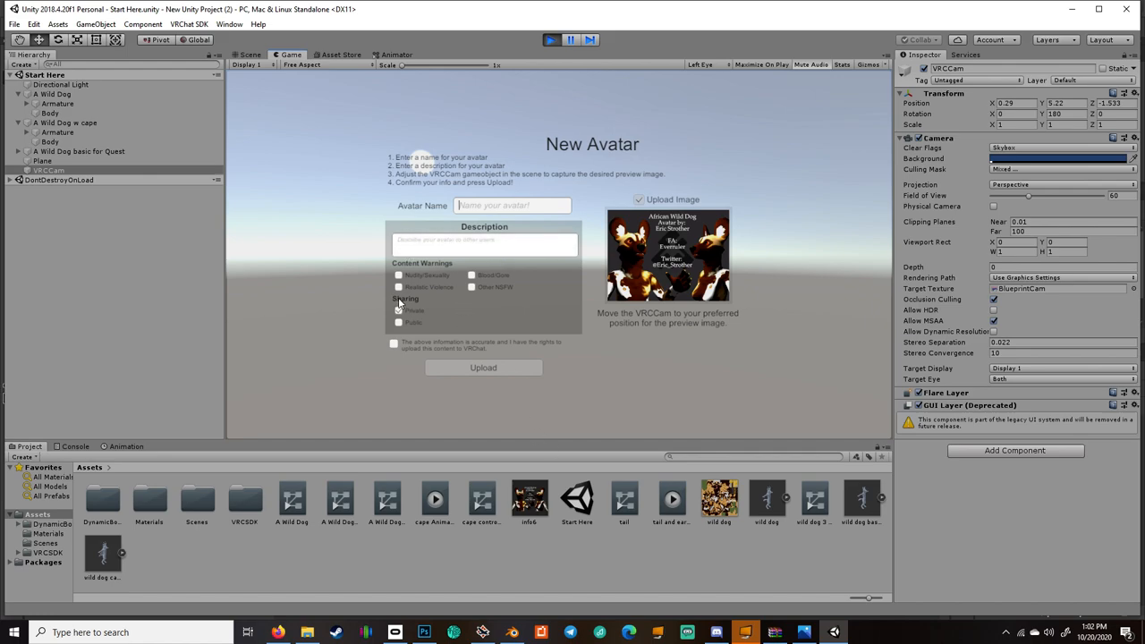
Set sharing to Private and tick 'I have the rights to upload this content'.
left_click(399, 311)
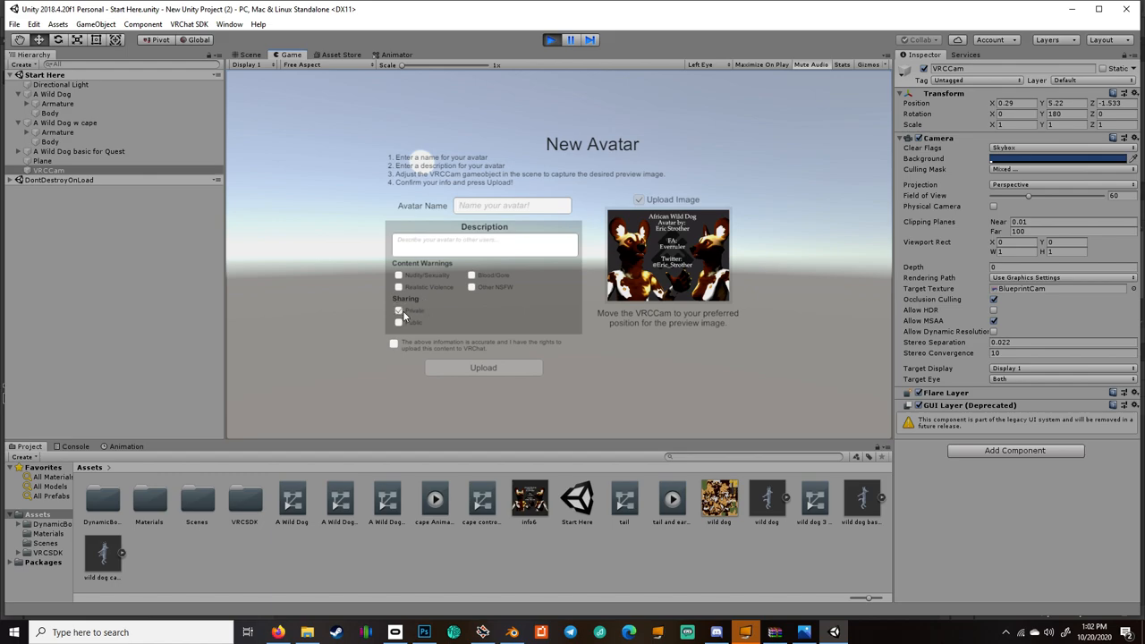
left_click(511, 204)
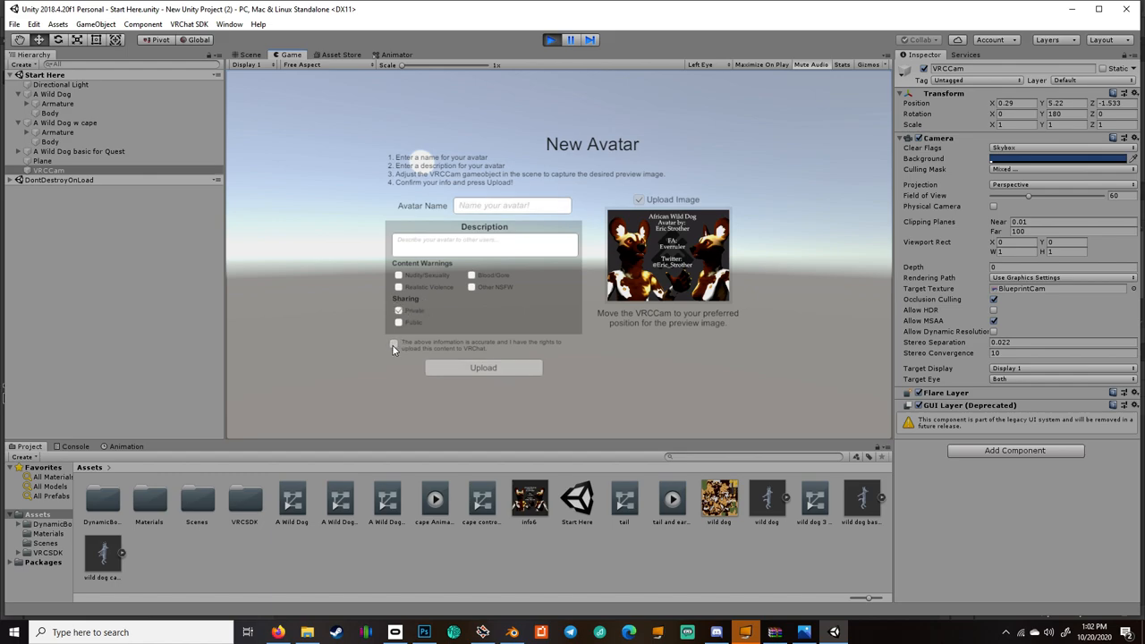
left_click(393, 344)
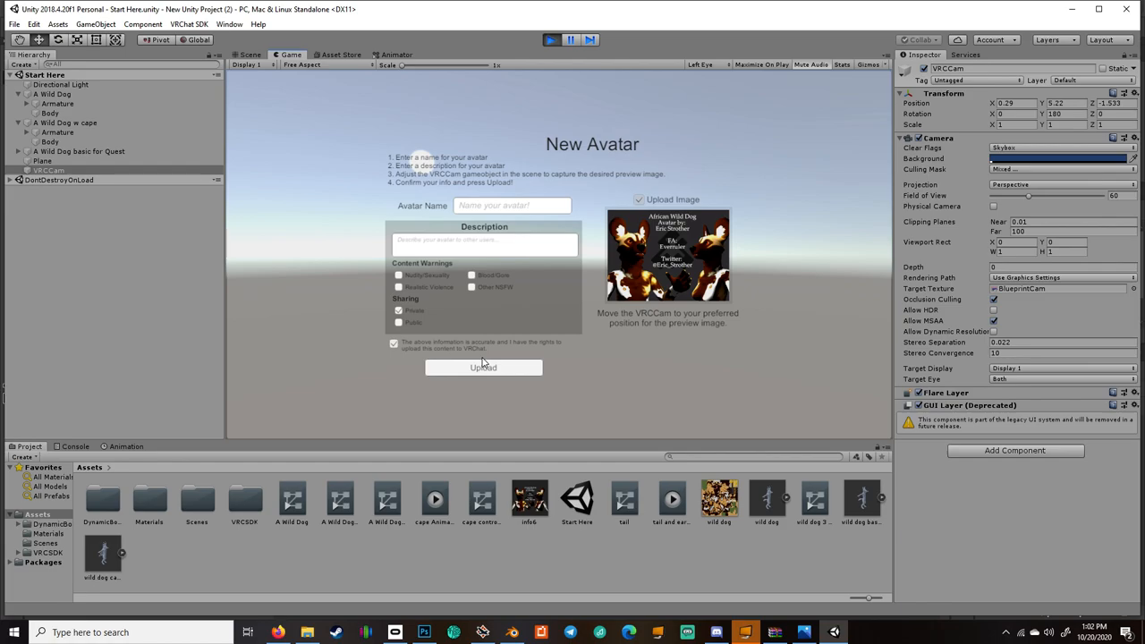
mouse_move(626, 125)
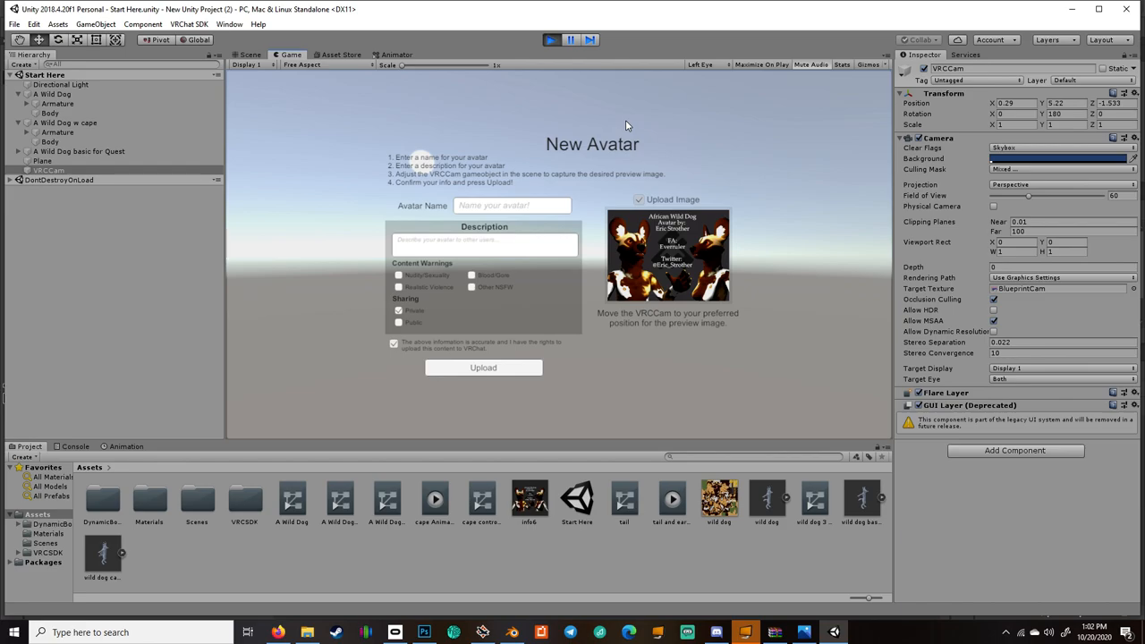
mouse_move(626, 337)
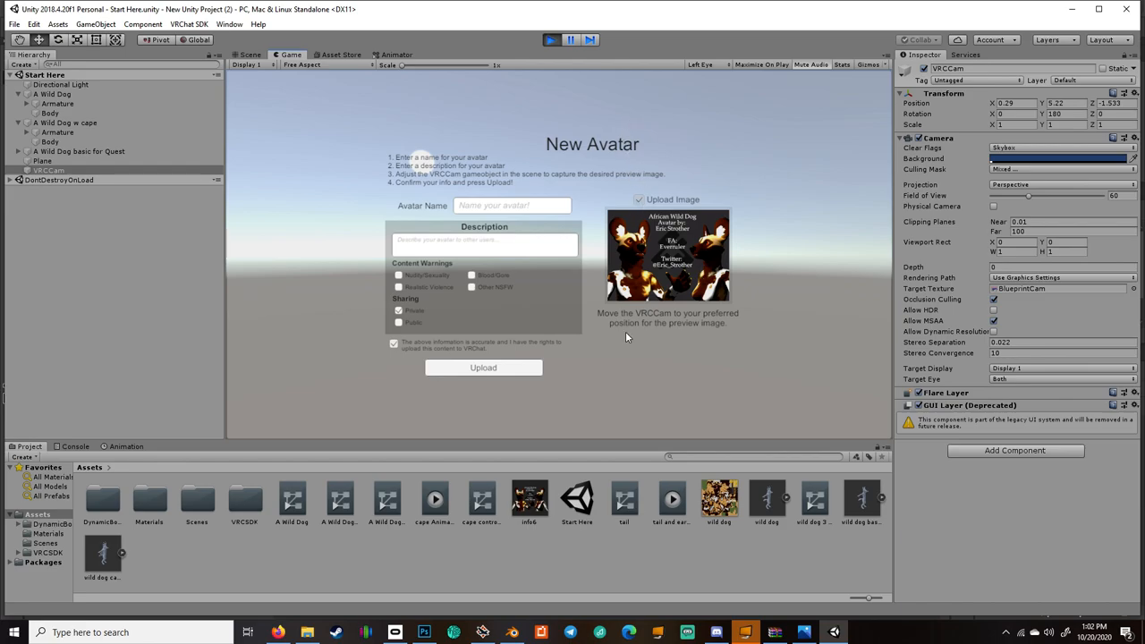
mouse_move(657, 322)
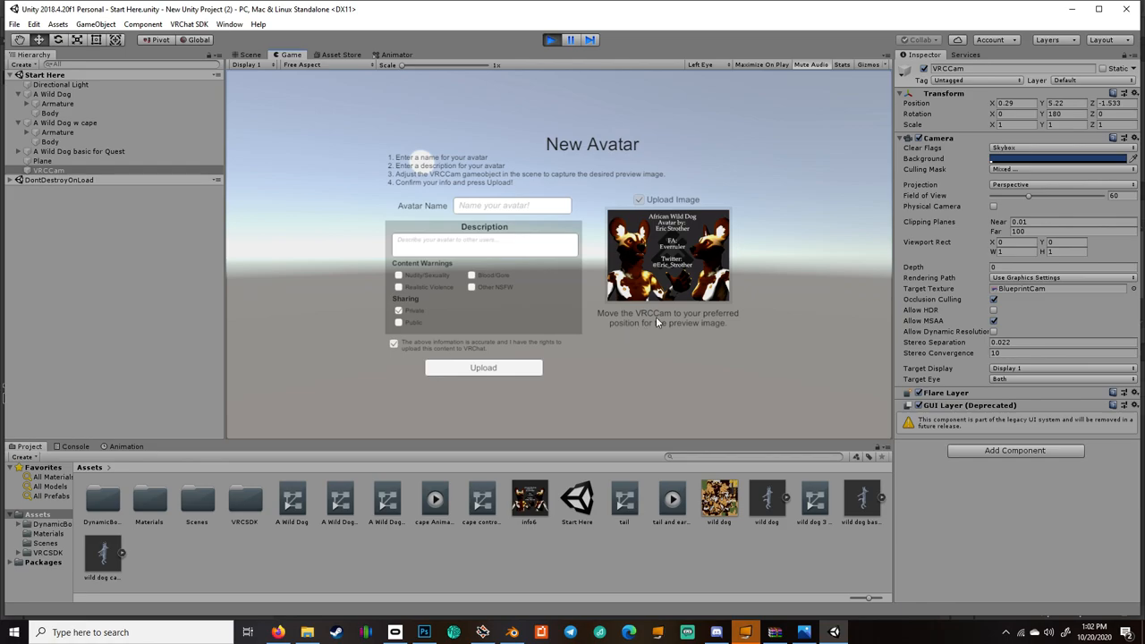
mouse_move(558, 67)
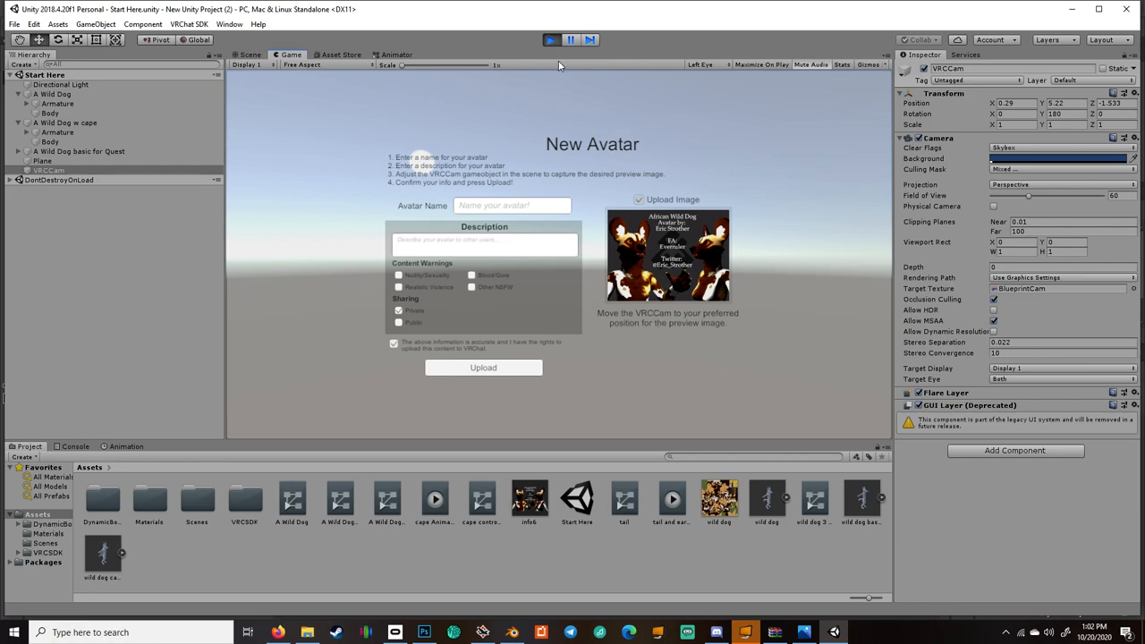